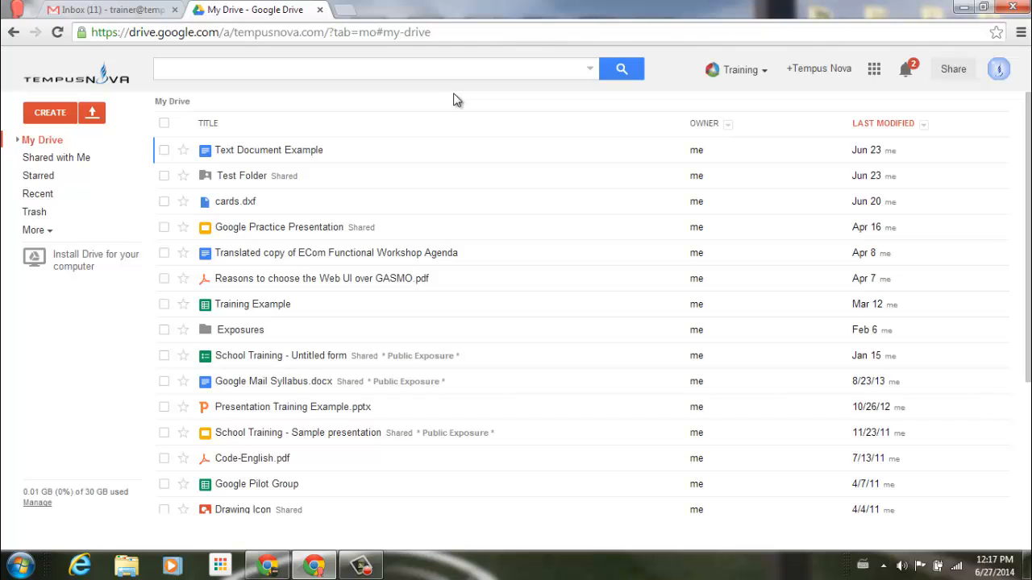
{"action": "mouse_move", "coordinate": [412, 113]}
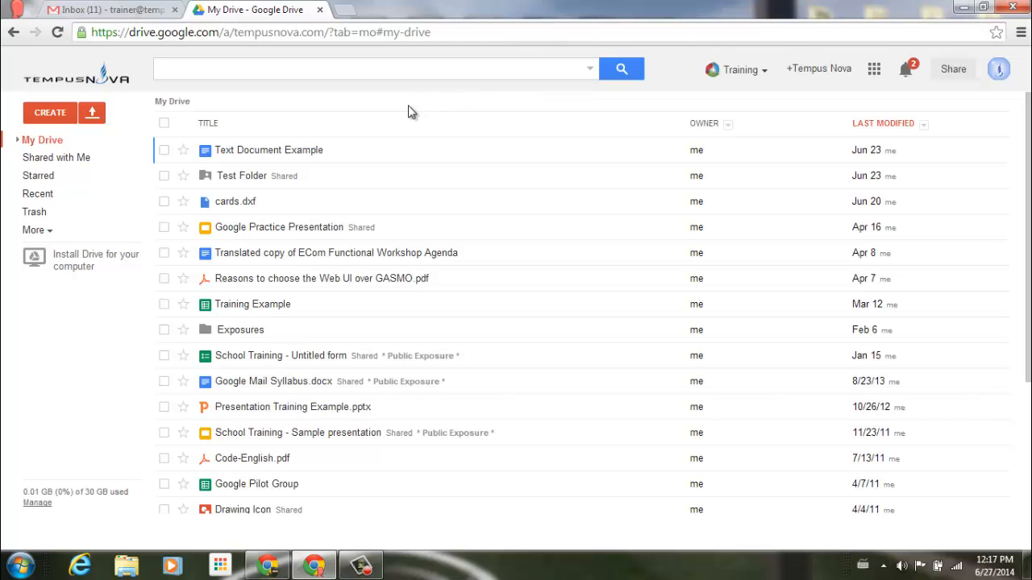
{"action": "mouse_move", "coordinate": [56, 158]}
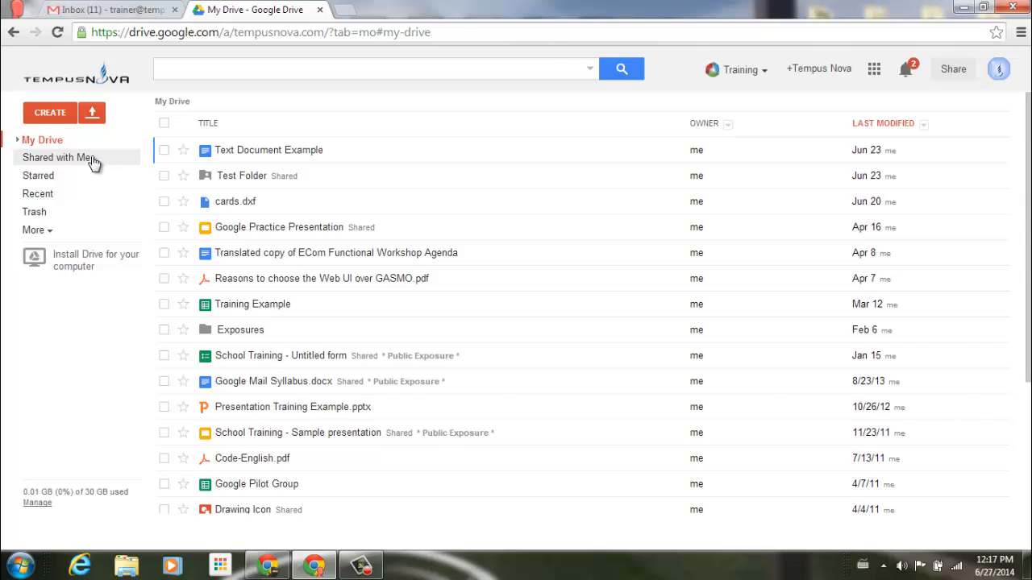
- Show the Shared with Me list containing Example Documents 1–3
{"action": "left_click", "coordinate": [58, 158]}
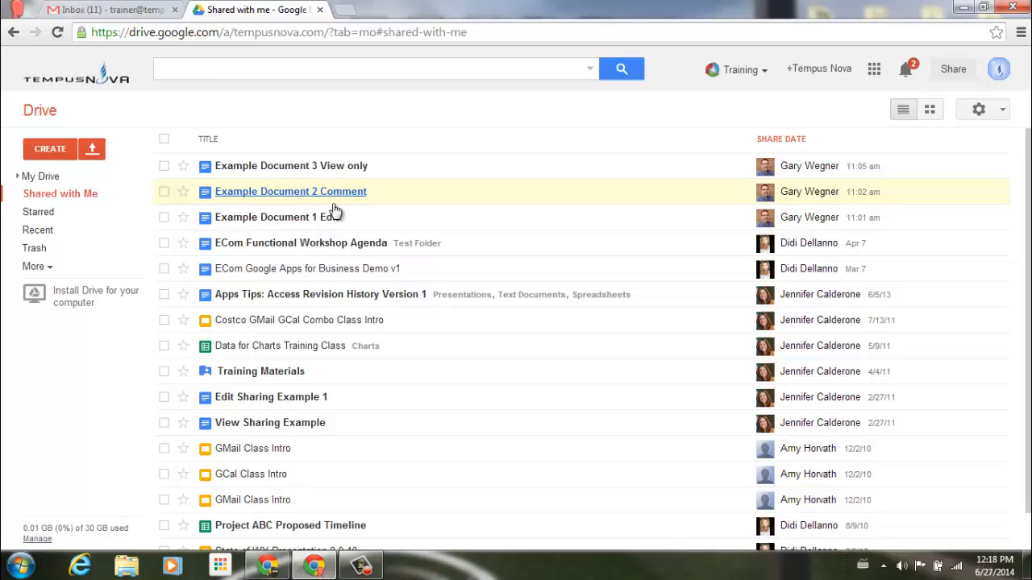
{"action": "mouse_move", "coordinate": [278, 216]}
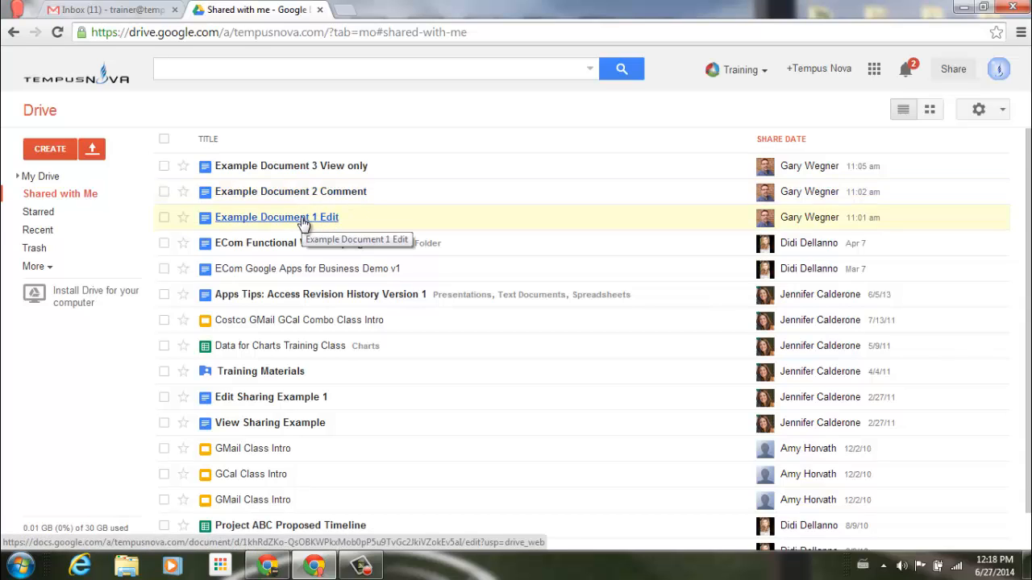
- Open Example Document 1 Edit and bring up the Editing/Suggesting/Viewing mode list
{"action": "left_click", "coordinate": [278, 216]}
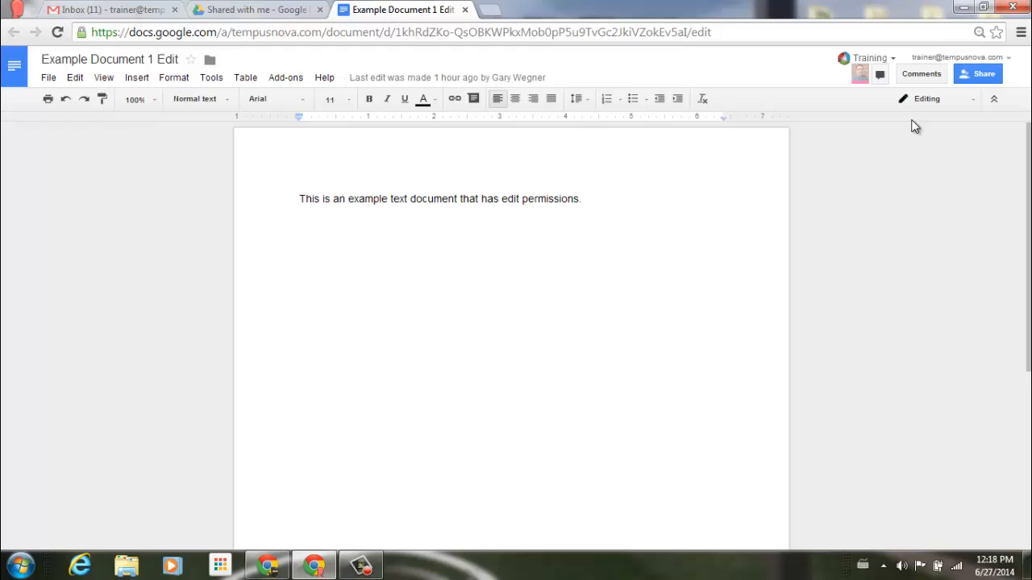
{"action": "left_click", "coordinate": [300, 200]}
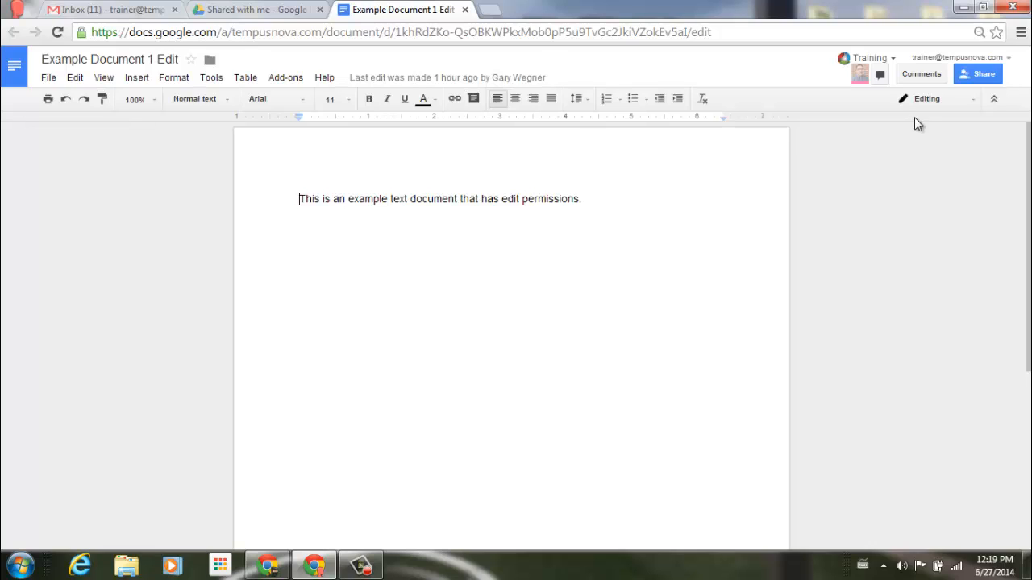
{"action": "left_click", "coordinate": [972, 99]}
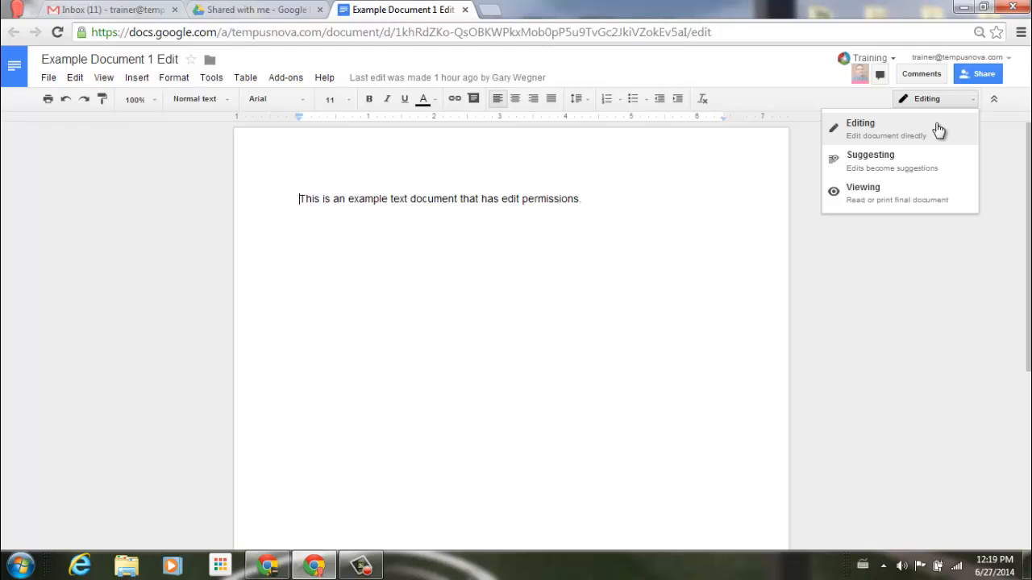
{"action": "mouse_move", "coordinate": [942, 161]}
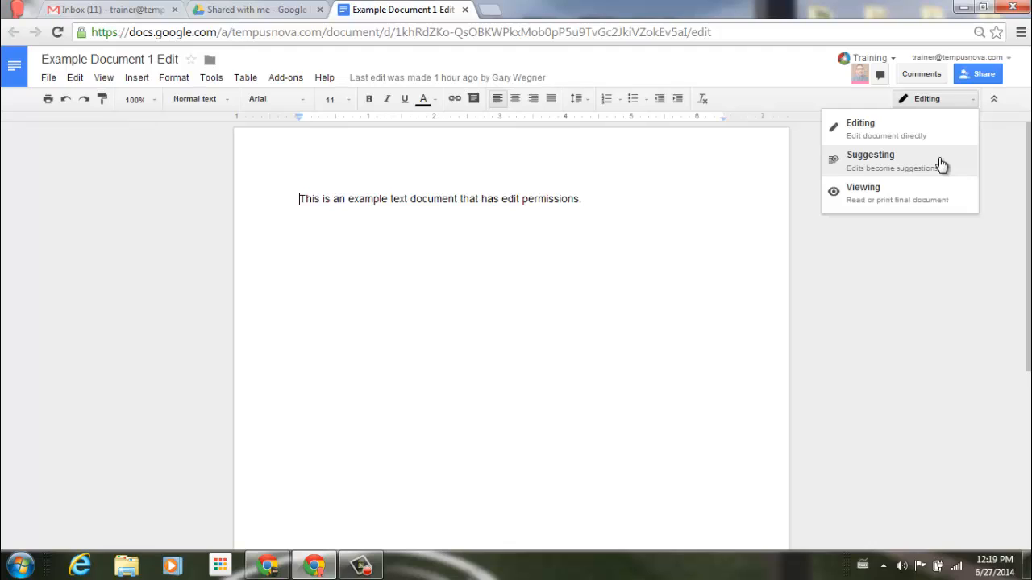
{"action": "mouse_move", "coordinate": [938, 197]}
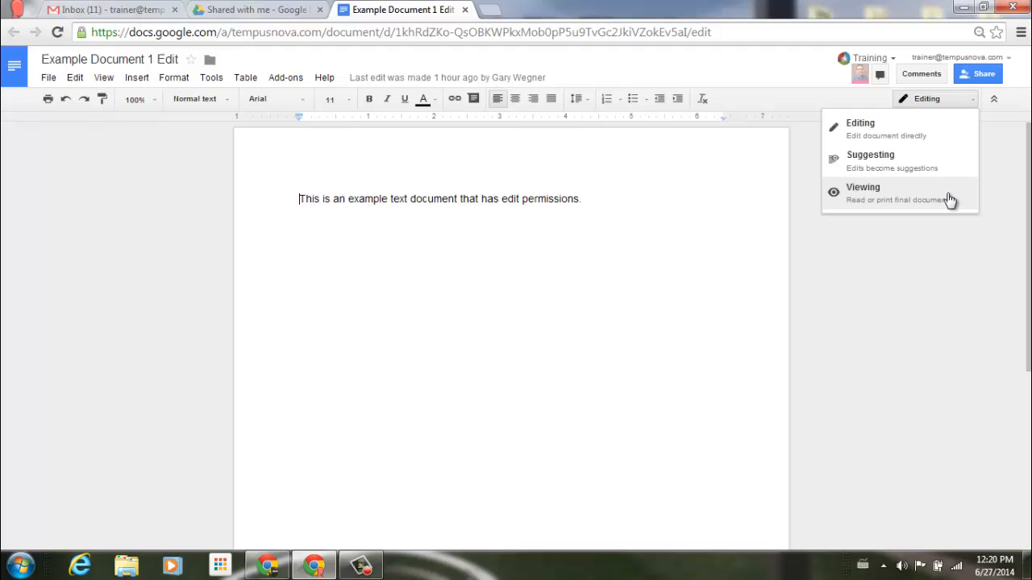
{"action": "mouse_move", "coordinate": [954, 164]}
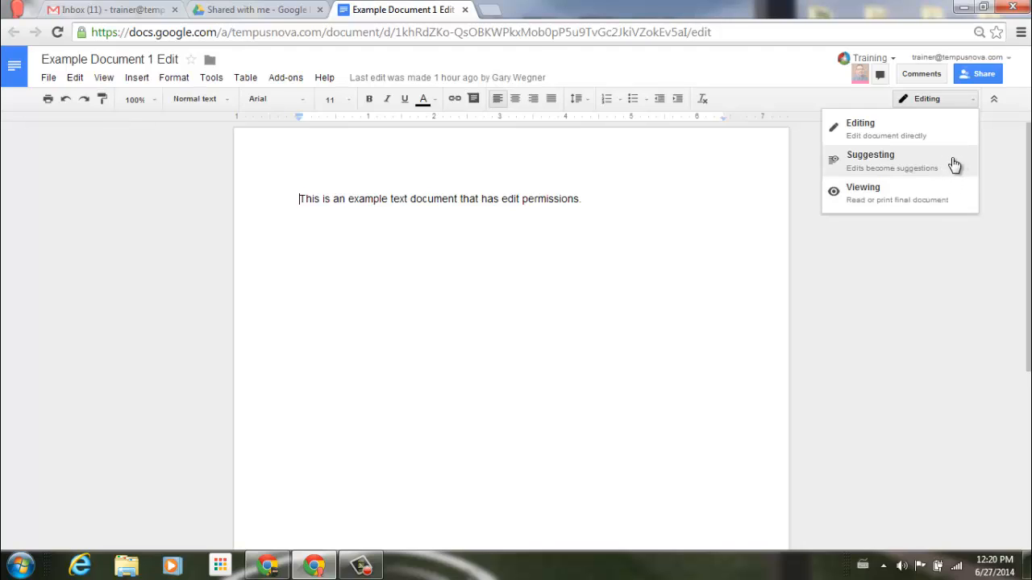
- In Suggesting mode, add the line "an example suggestion," after the first sentence
{"action": "left_click", "coordinate": [871, 160]}
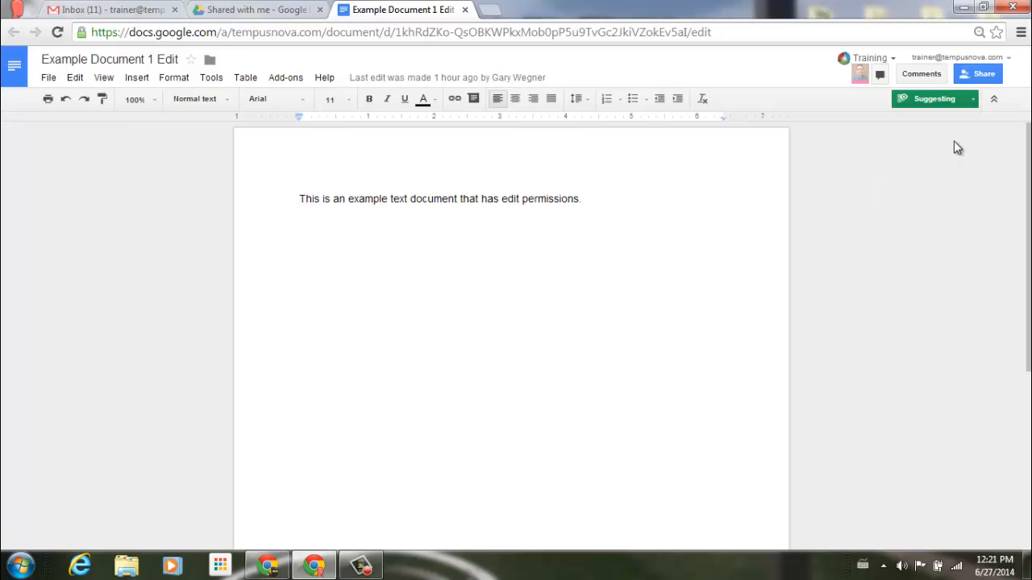
{"action": "mouse_move", "coordinate": [957, 126]}
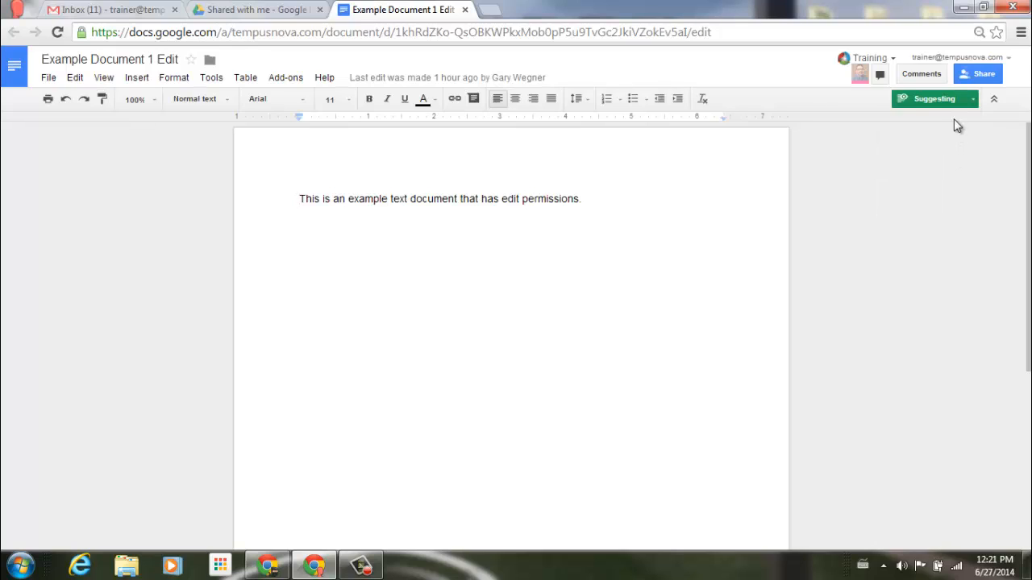
{"action": "left_click", "coordinate": [580, 200]}
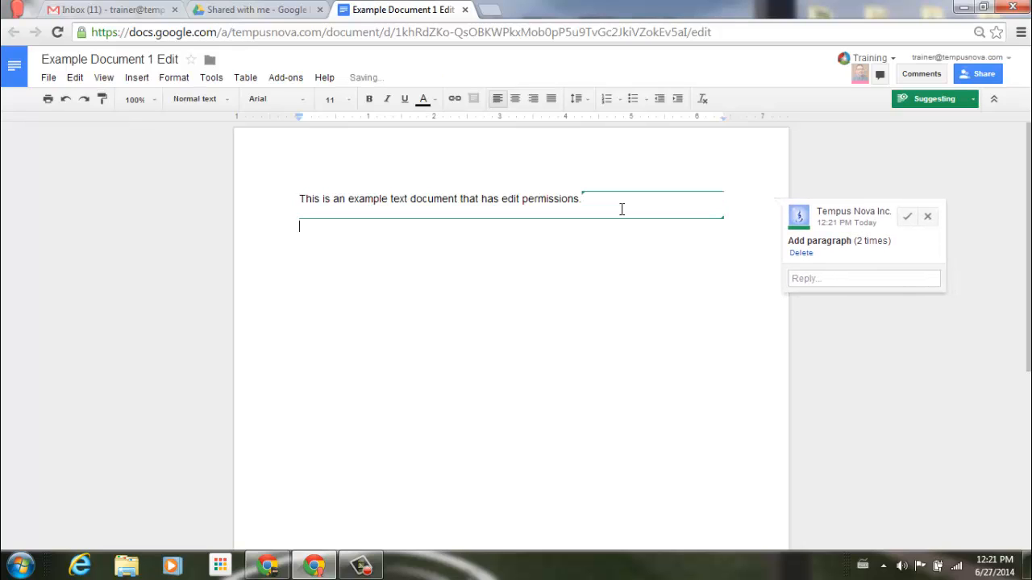
{"action": "type", "text": "an ex"}
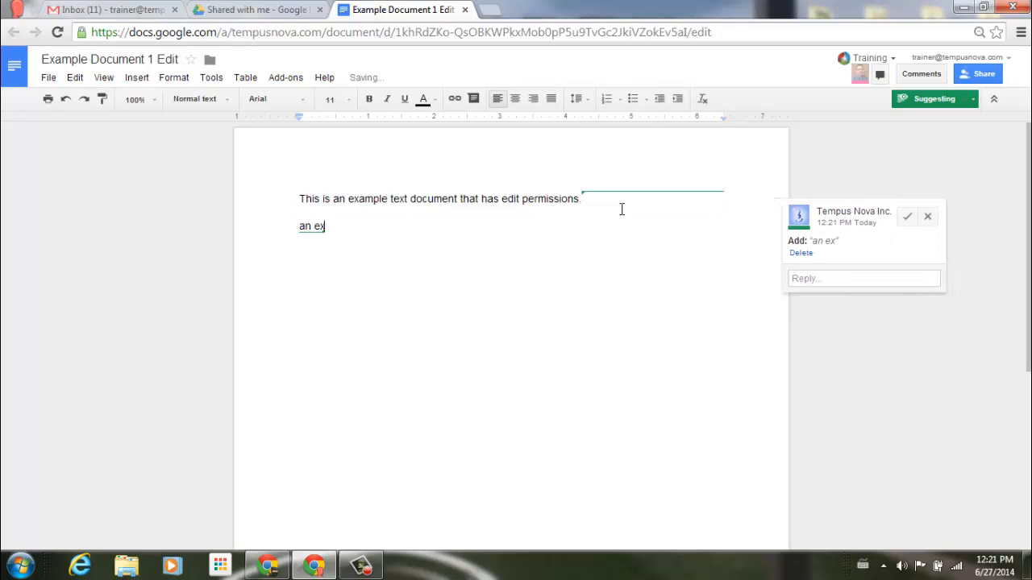
{"action": "type", "text": "ample sug"}
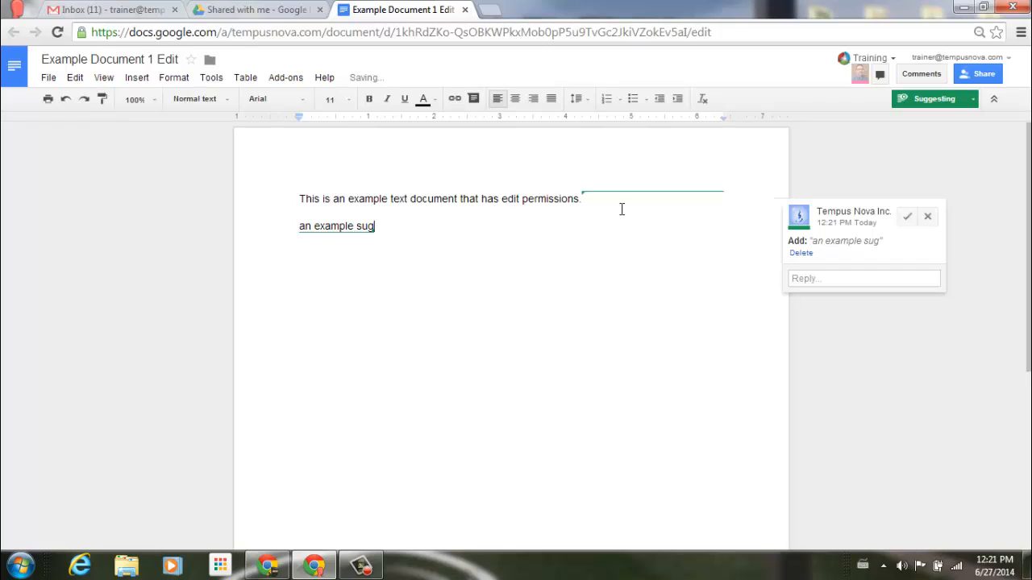
{"action": "type", "text": "gestion"}
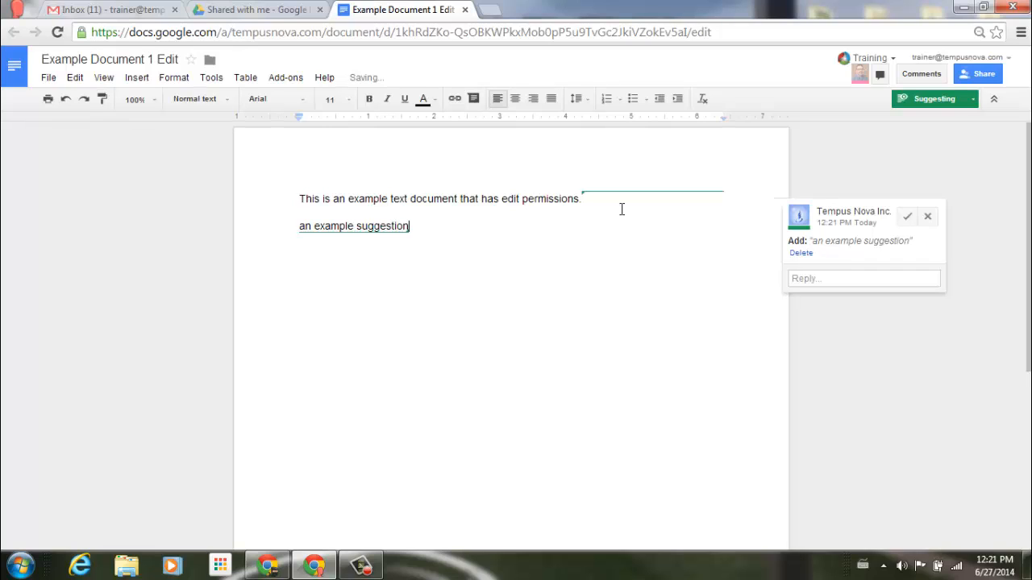
{"action": "type", "text": ","}
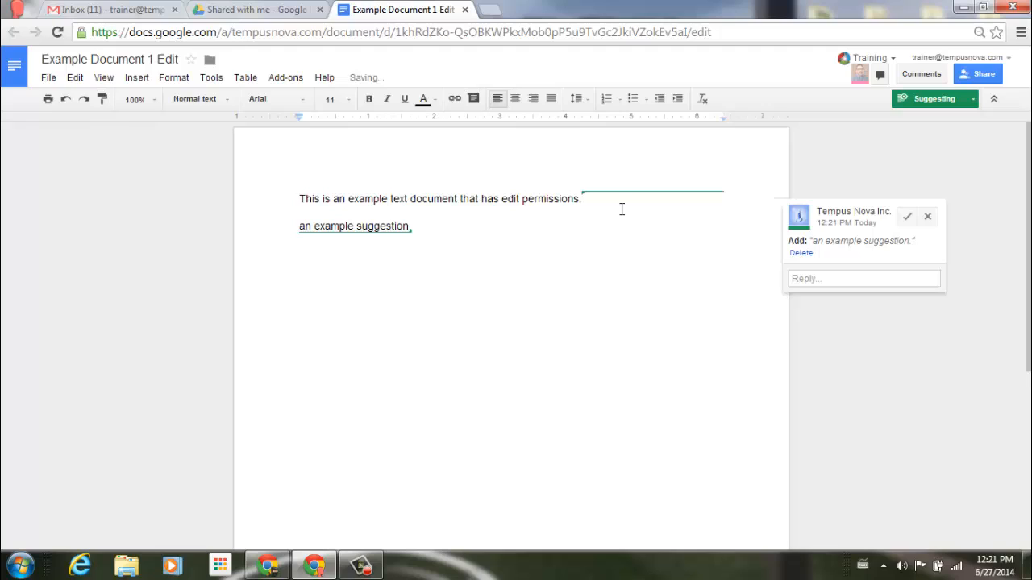
{"action": "mouse_move", "coordinate": [906, 307]}
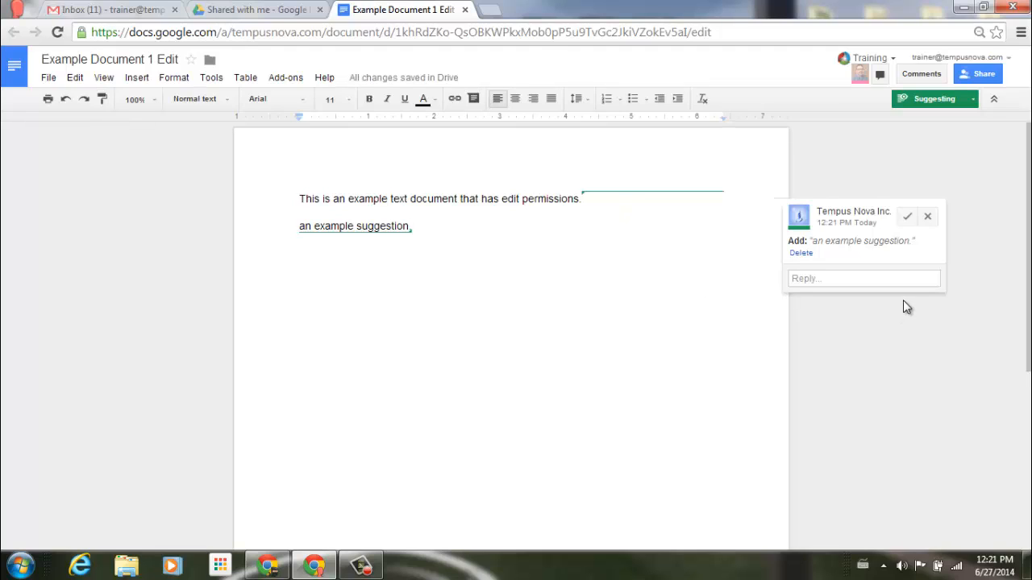
- Post the reply "should we add this?" on the suggestion
{"action": "left_click", "coordinate": [863, 277]}
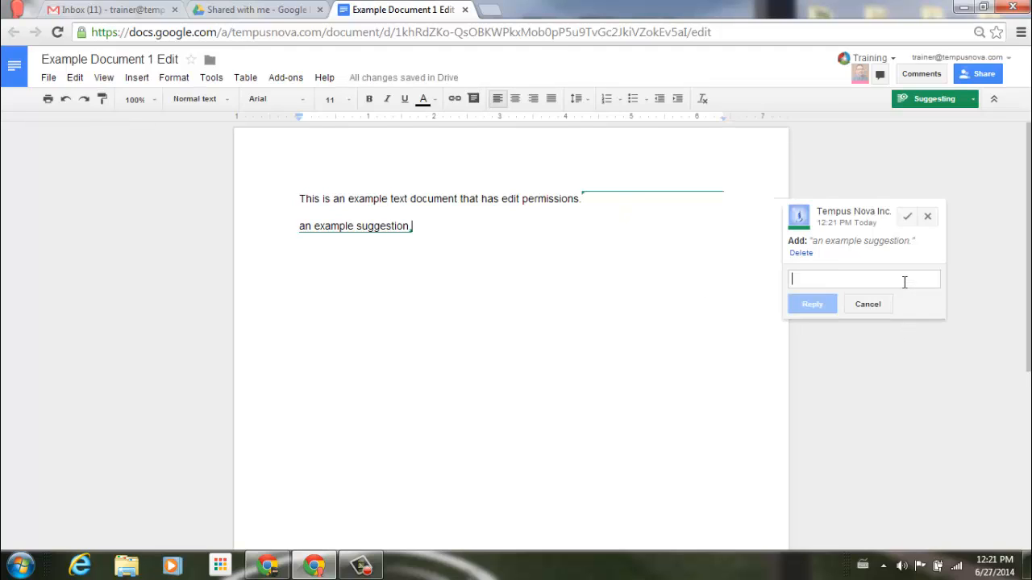
{"action": "type", "text": "should we"}
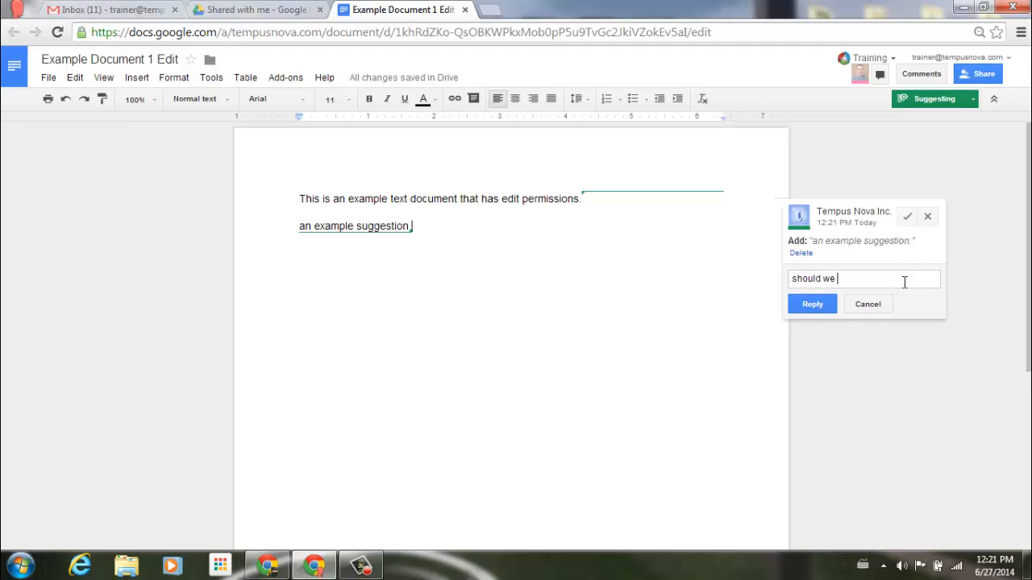
{"action": "type", "text": "add this"}
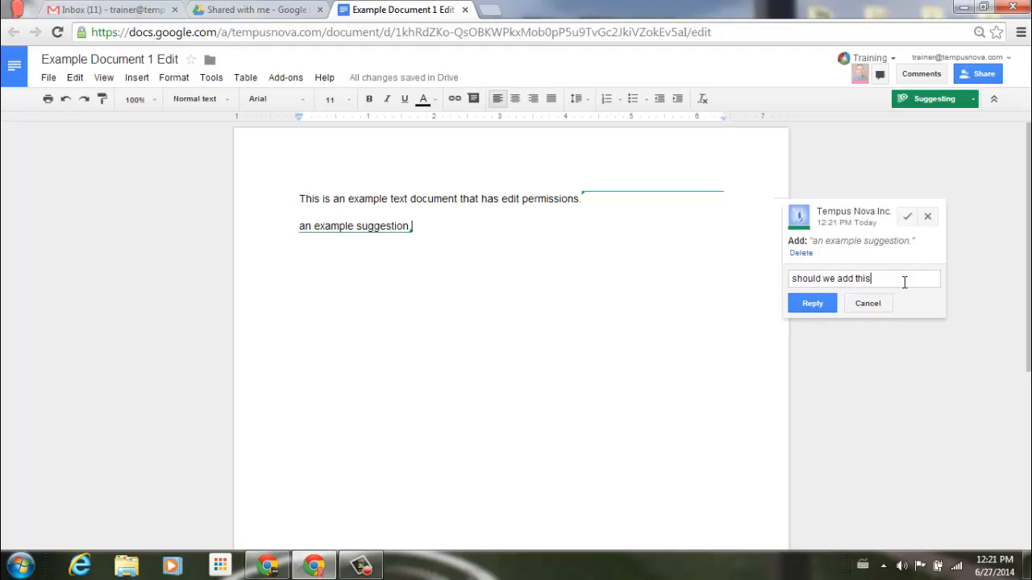
{"action": "type", "text": "?"}
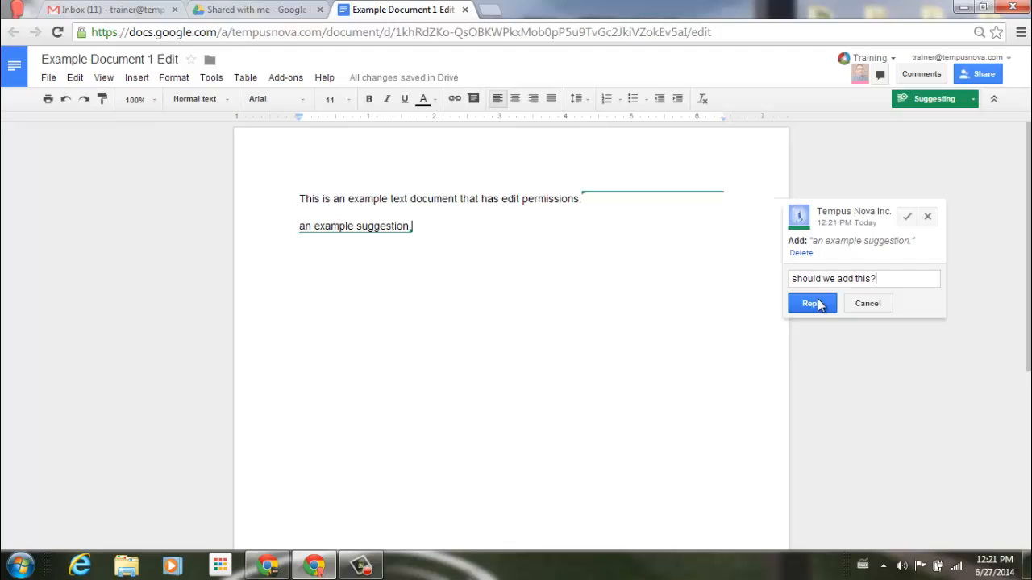
{"action": "left_click", "coordinate": [810, 303]}
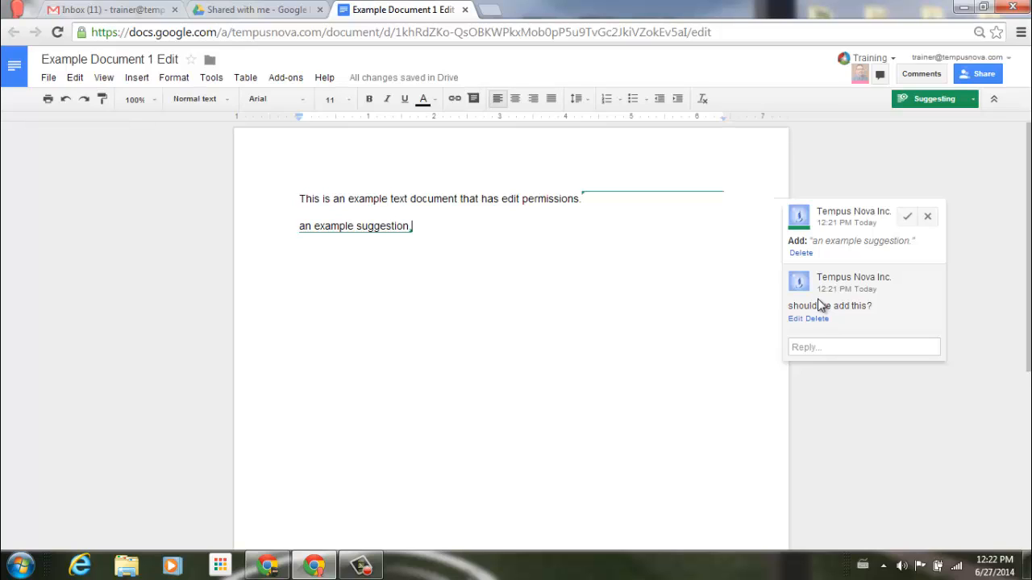
{"action": "mouse_move", "coordinate": [908, 217]}
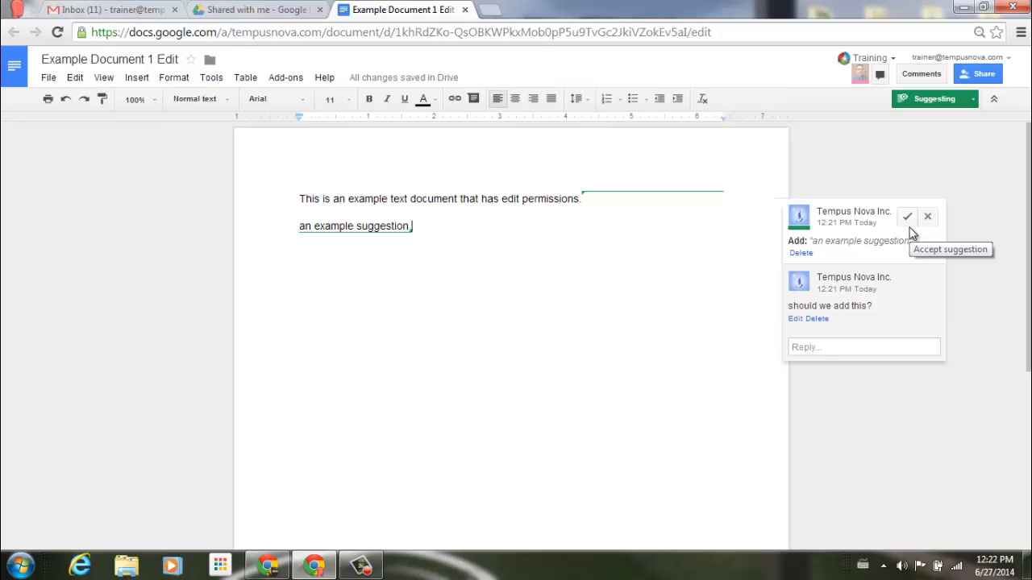
{"action": "mouse_move", "coordinate": [934, 232]}
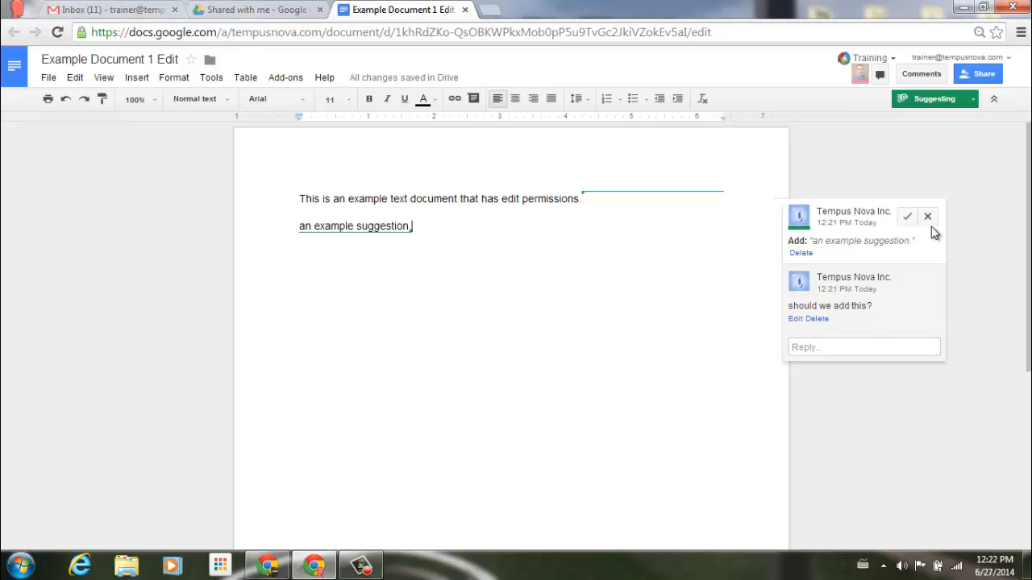
{"action": "mouse_move", "coordinate": [928, 216]}
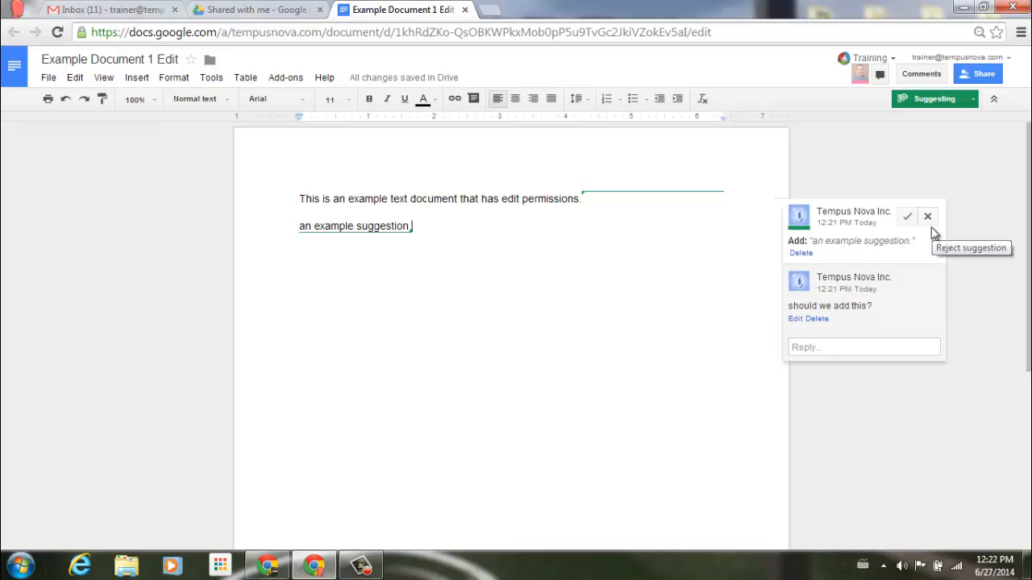
{"action": "mouse_move", "coordinate": [906, 218]}
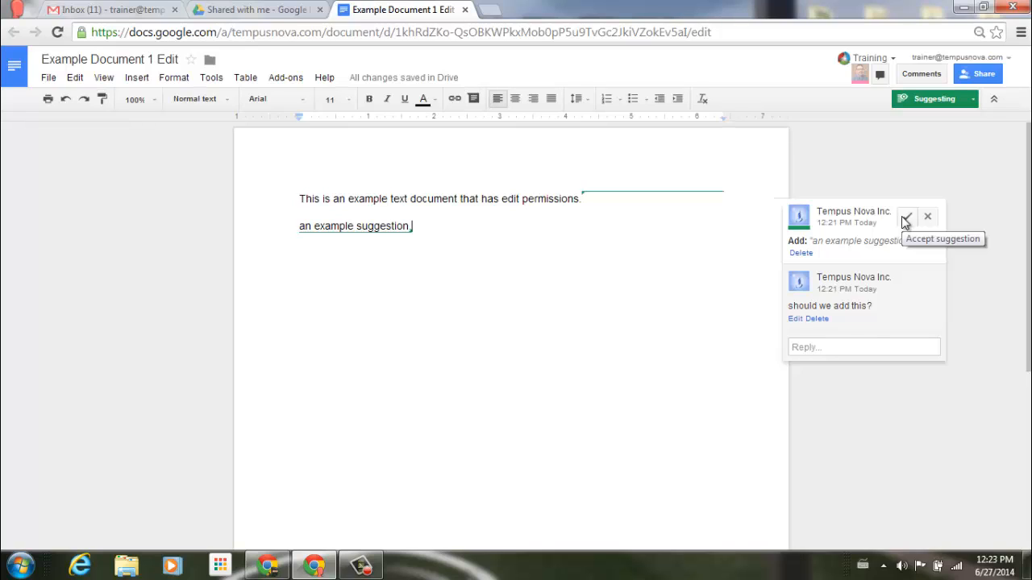
- Accept the suggested line "an example suggestion." into the document
{"action": "left_click", "coordinate": [907, 218]}
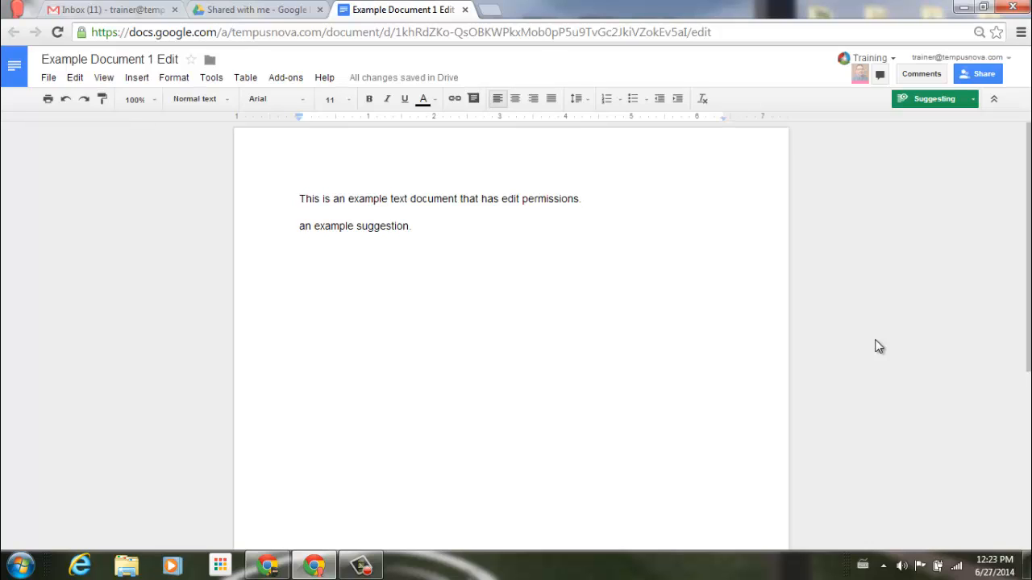
{"action": "mouse_move", "coordinate": [314, 217]}
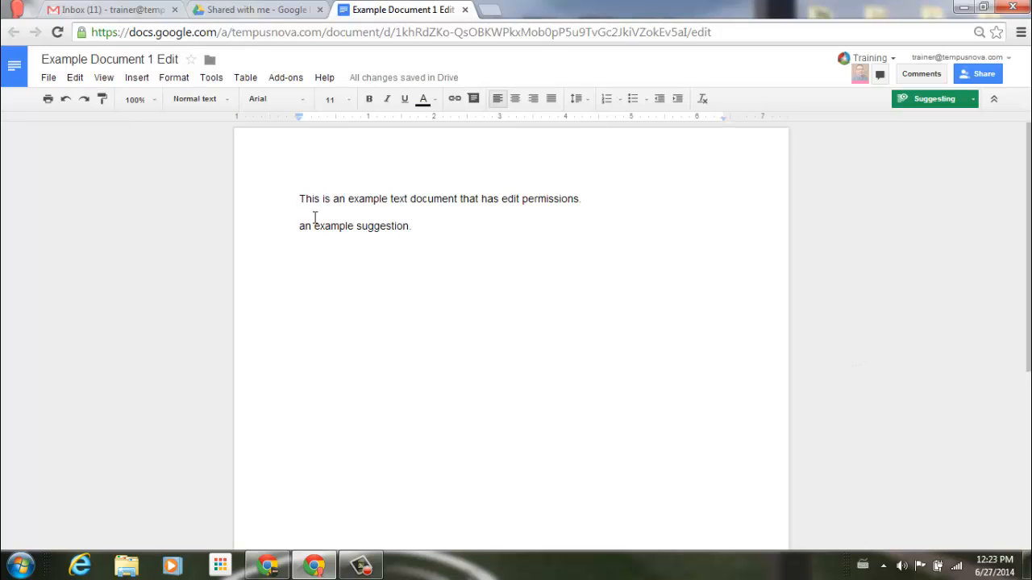
- From Shared with me, open Example Document 2 Comment
{"action": "left_click", "coordinate": [256, 9]}
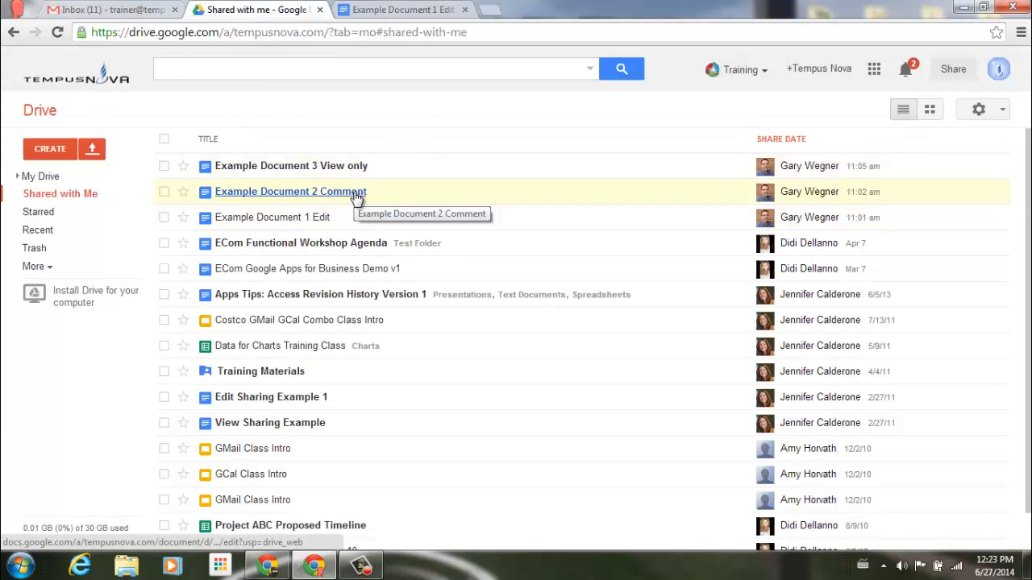
{"action": "left_click", "coordinate": [290, 191]}
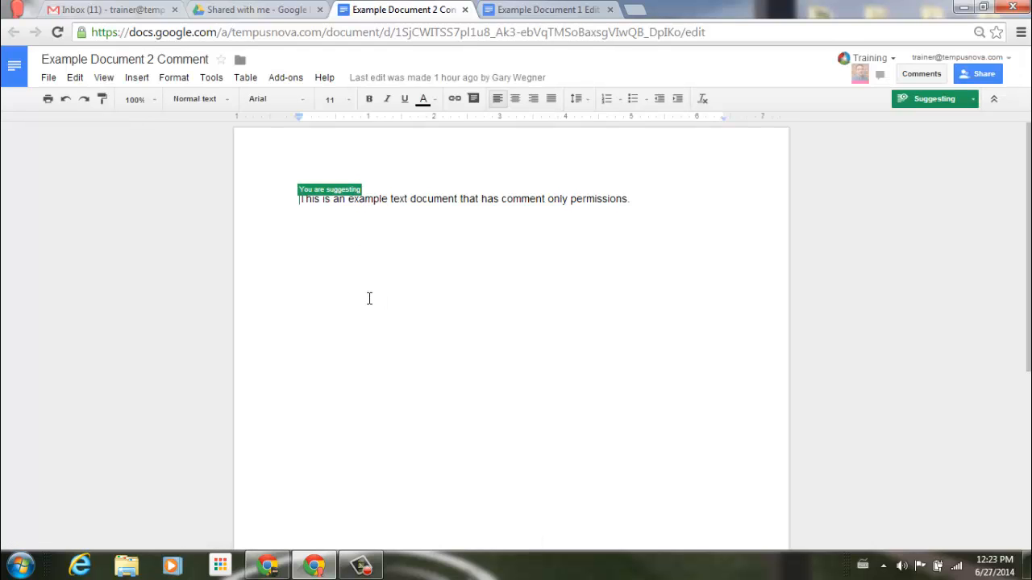
{"action": "mouse_move", "coordinate": [678, 205]}
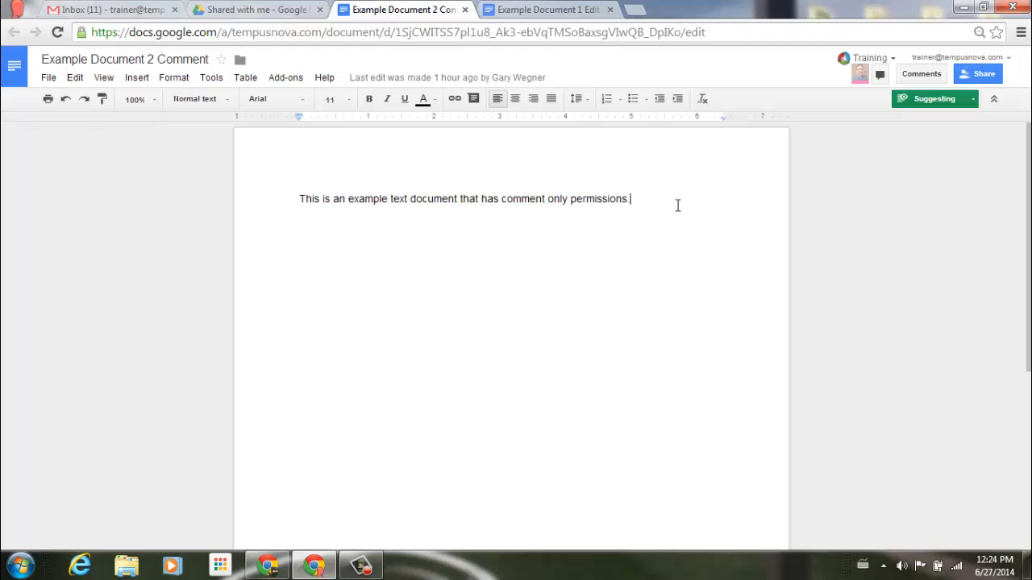
{"action": "mouse_move", "coordinate": [954, 144]}
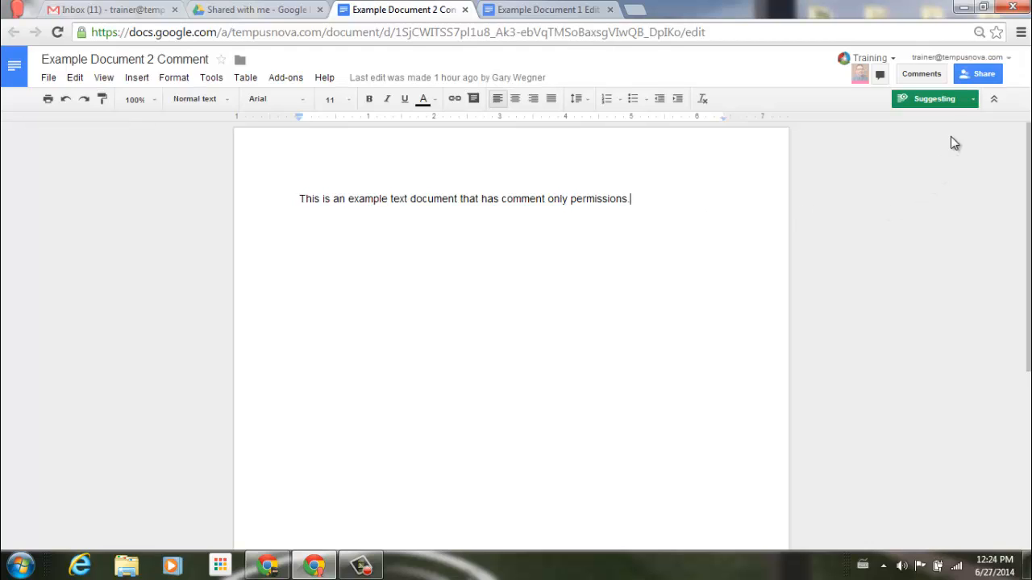
{"action": "mouse_move", "coordinate": [956, 123]}
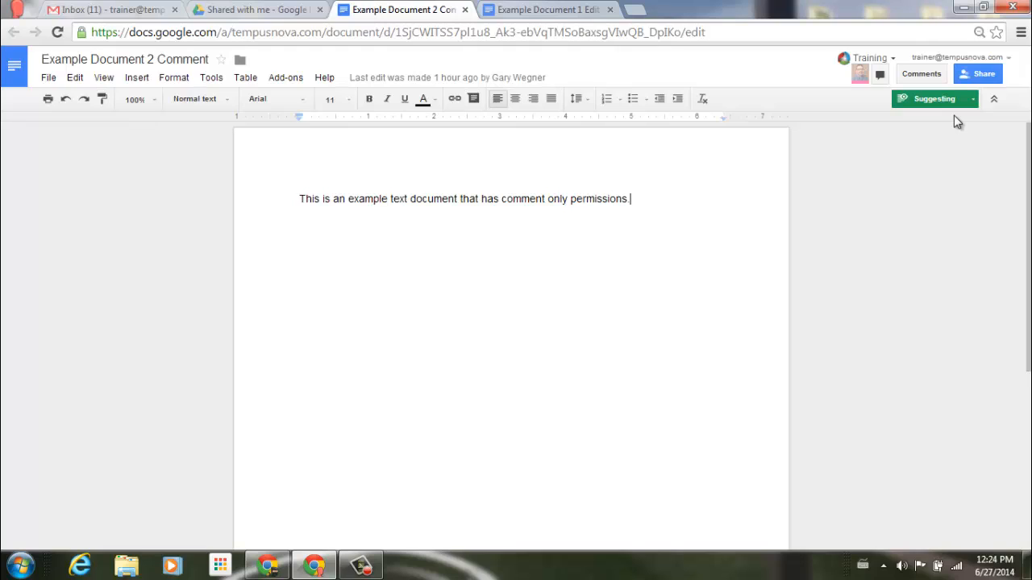
- Suggest the new line "this is another example of a suggested change." below the sentence
{"action": "left_click", "coordinate": [972, 99]}
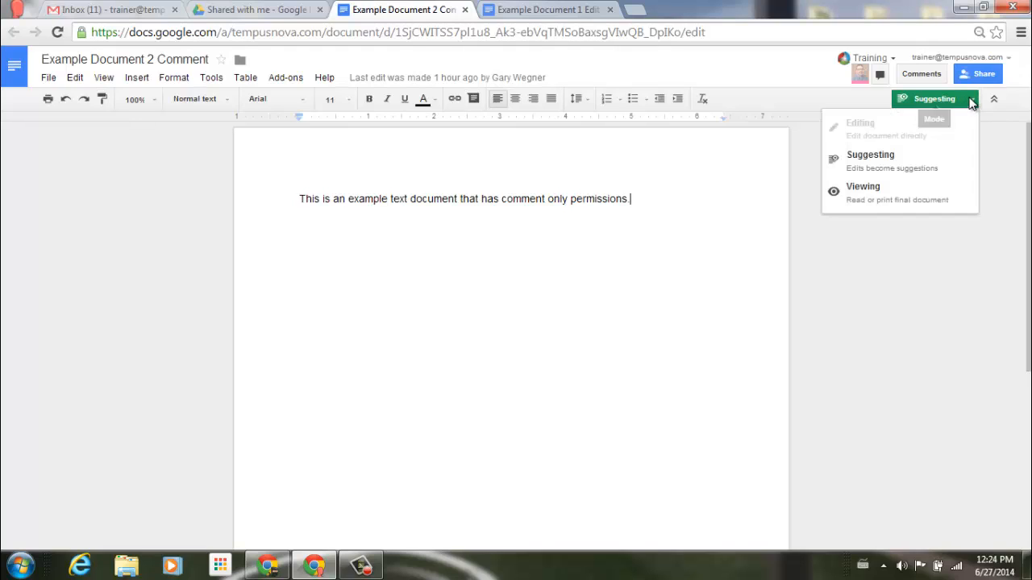
{"action": "mouse_move", "coordinate": [932, 132]}
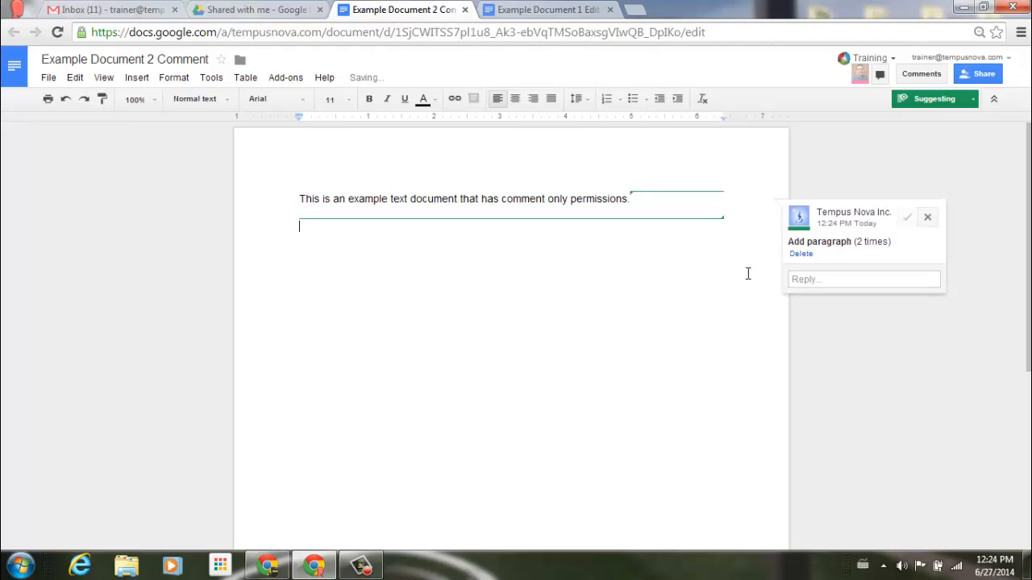
{"action": "type", "text": "this is"}
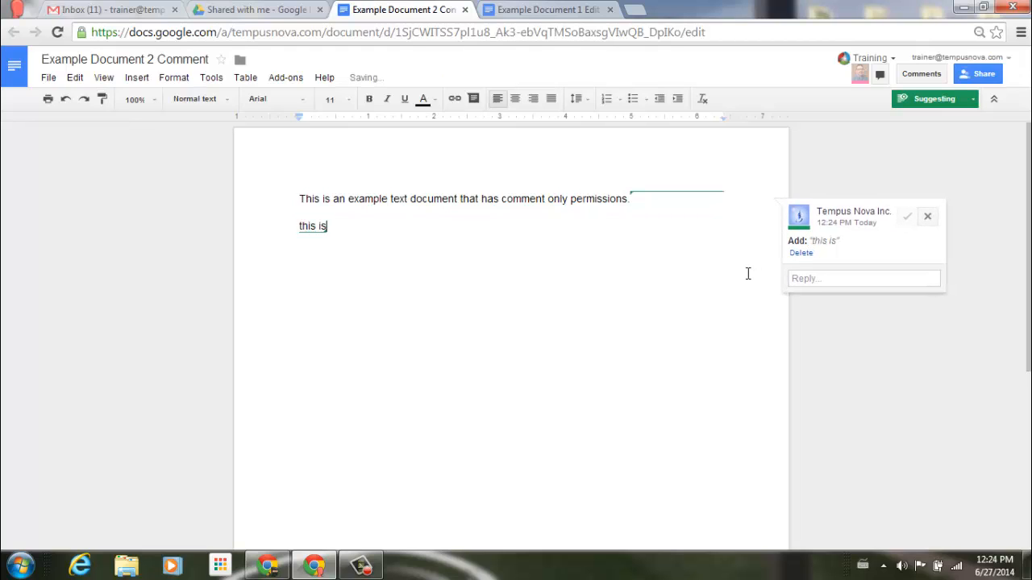
{"action": "type", "text": "a"}
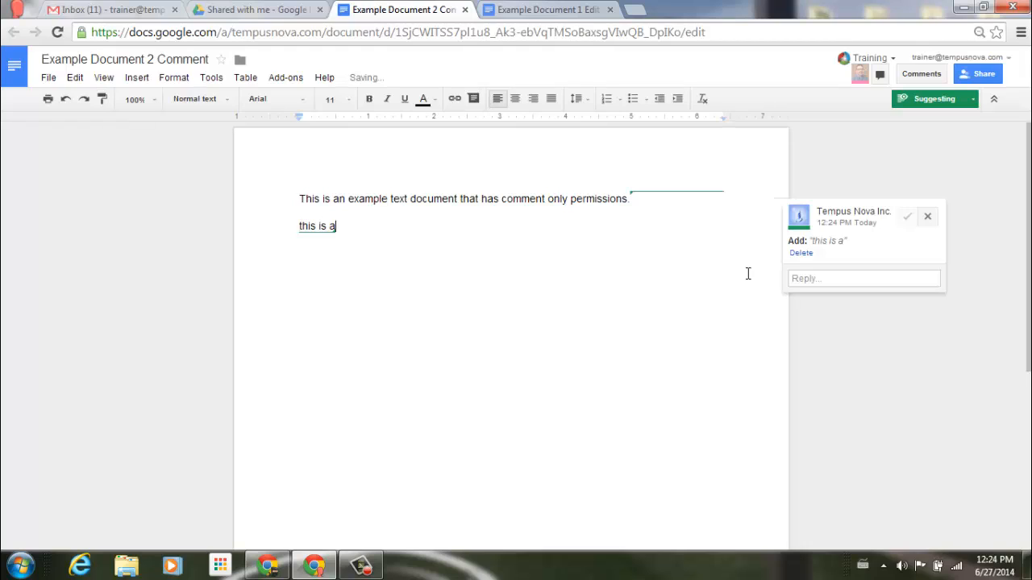
{"action": "type", "text": "nother ex"}
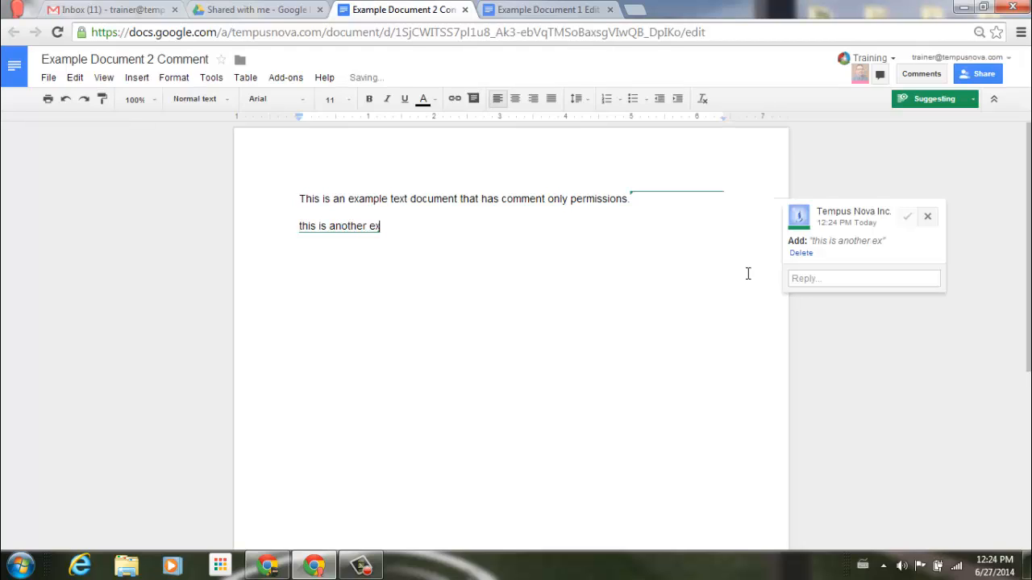
{"action": "type", "text": "ample of a"}
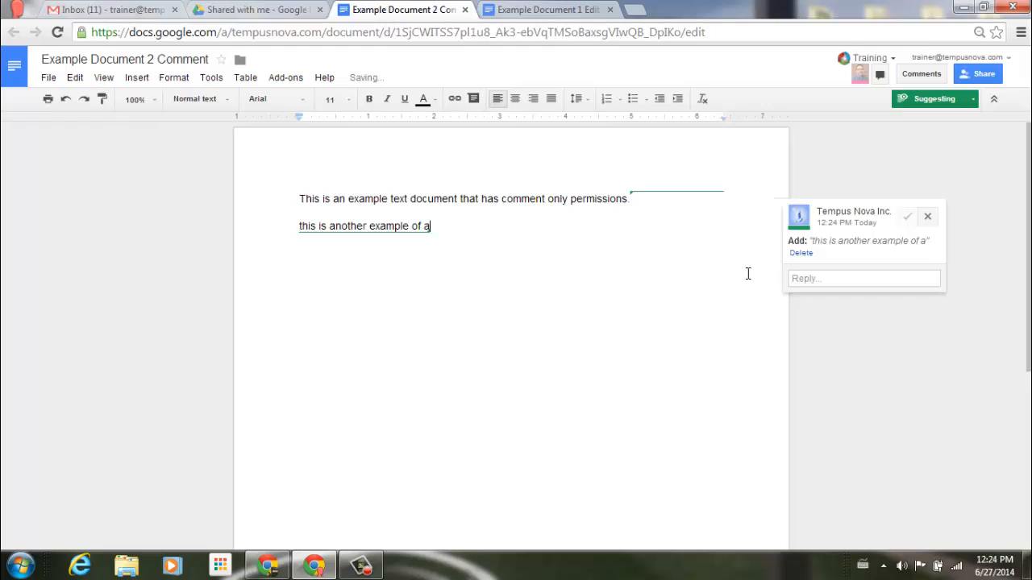
{"action": "type", "text": "suggested"}
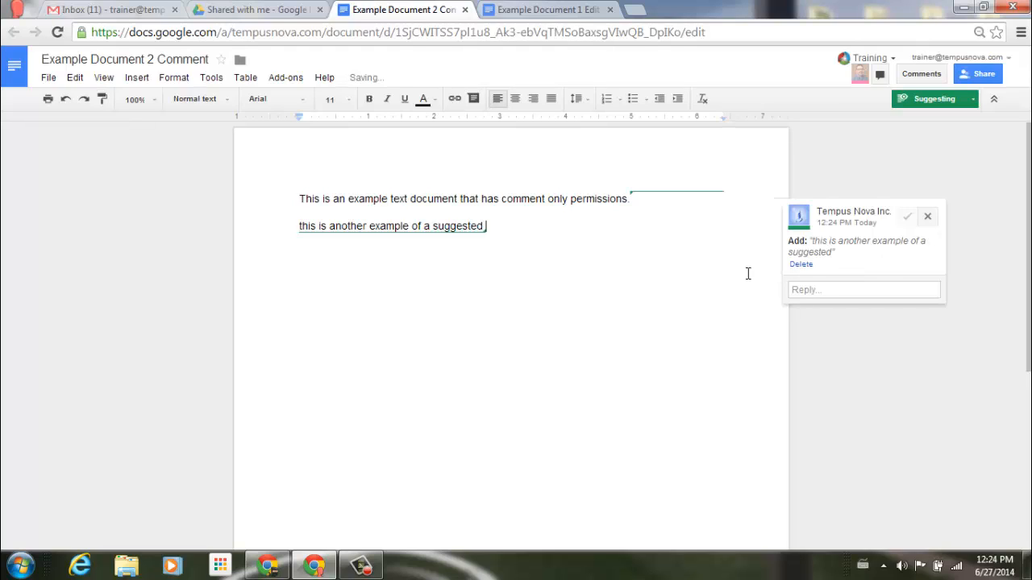
{"action": "type", "text": "change."}
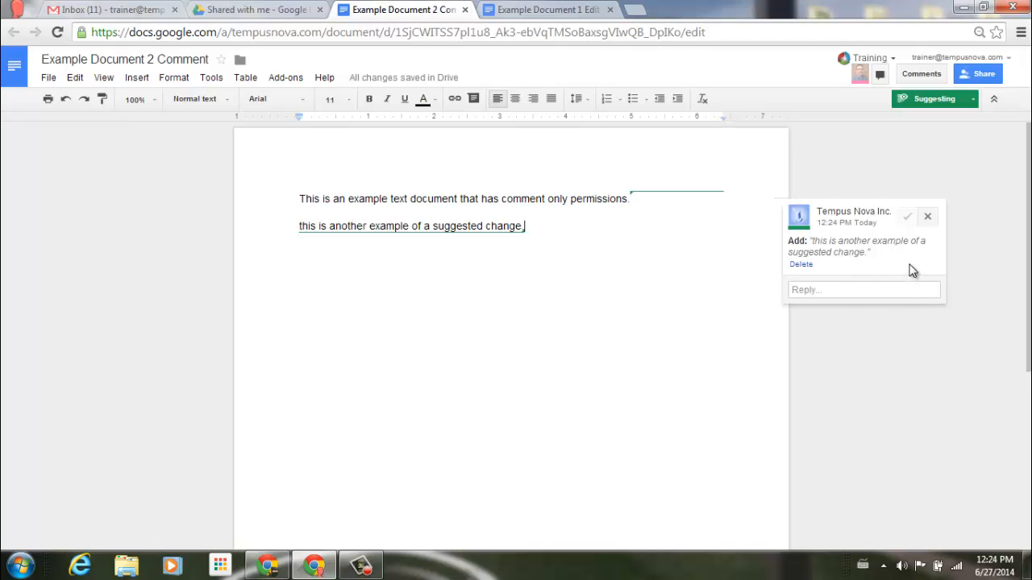
- Post the reply "shall we add this?" on the suggested line
{"action": "left_click", "coordinate": [863, 290]}
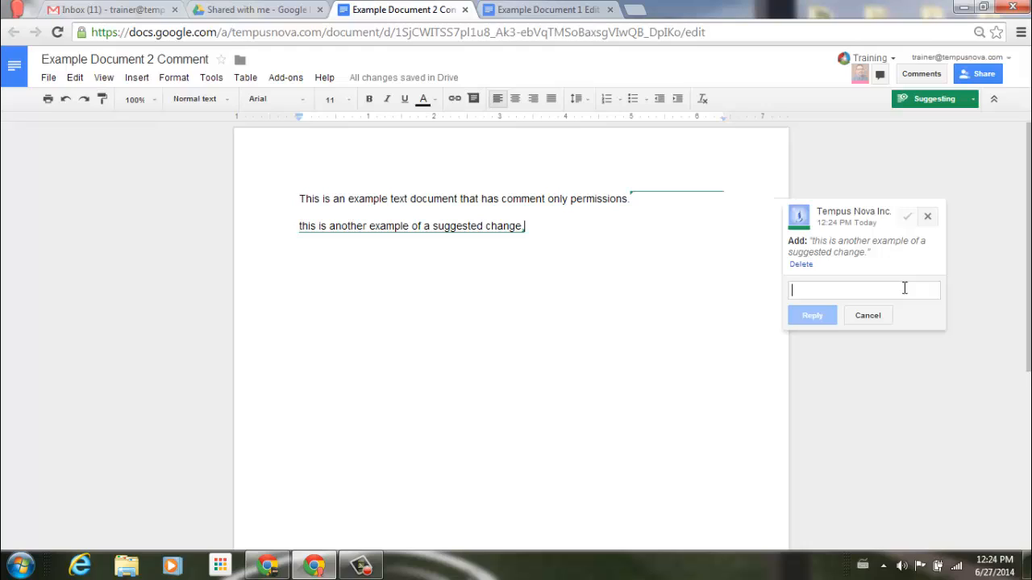
{"action": "type", "text": "shall we"}
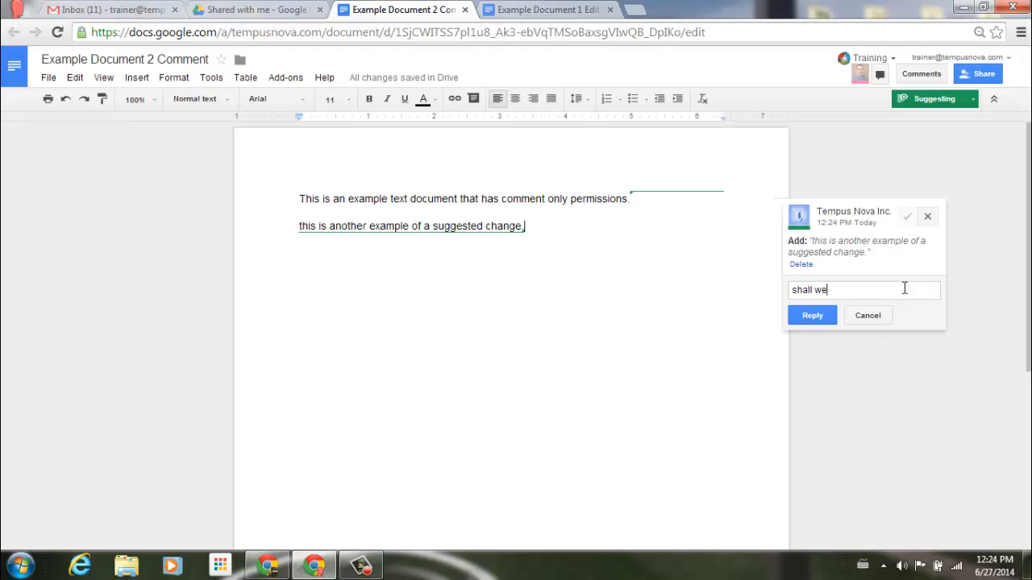
{"action": "type", "text": "add this"}
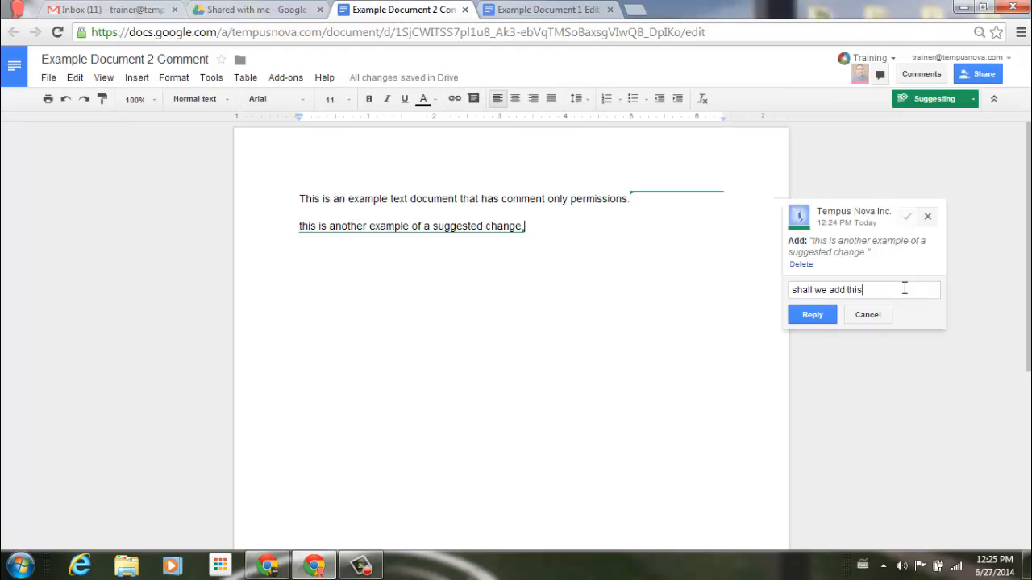
{"action": "type", "text": "?"}
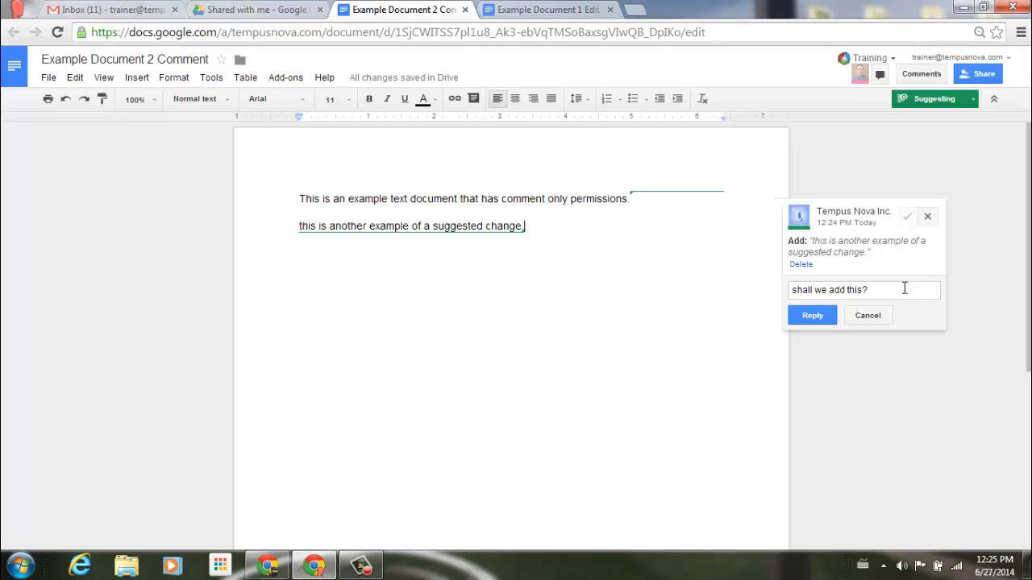
{"action": "mouse_move", "coordinate": [913, 236]}
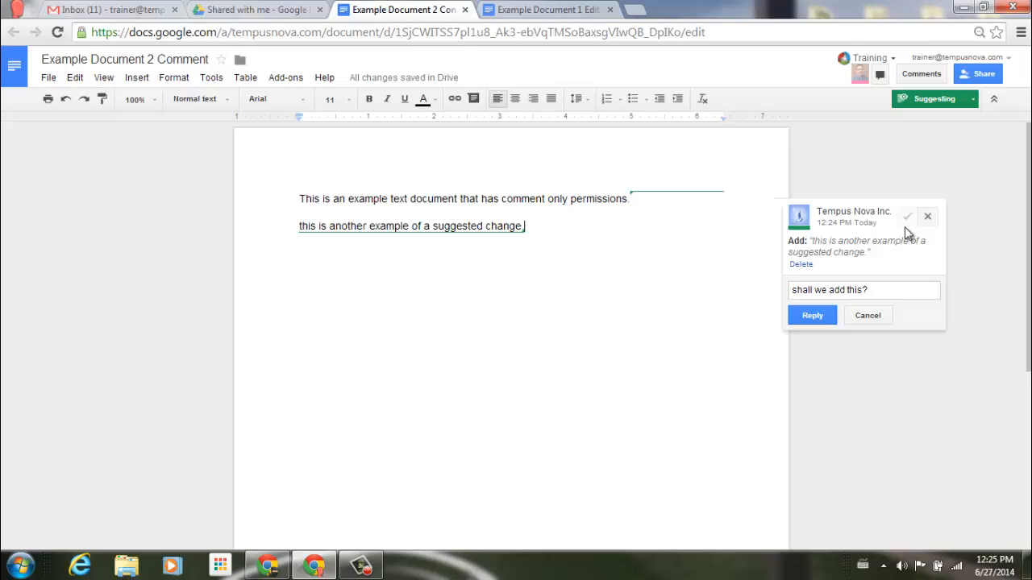
{"action": "mouse_move", "coordinate": [906, 218]}
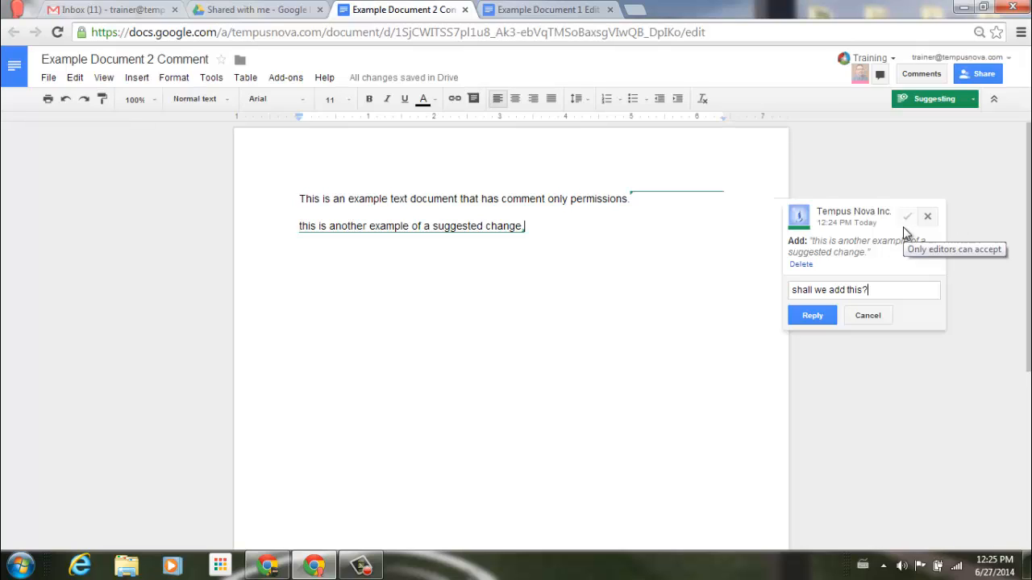
{"action": "mouse_move", "coordinate": [813, 315]}
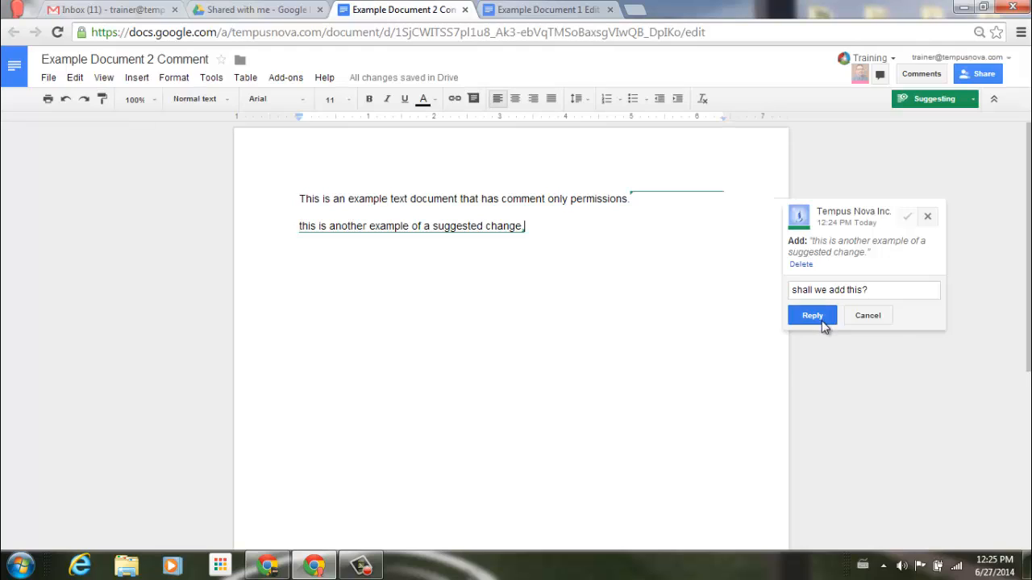
{"action": "left_click", "coordinate": [813, 315]}
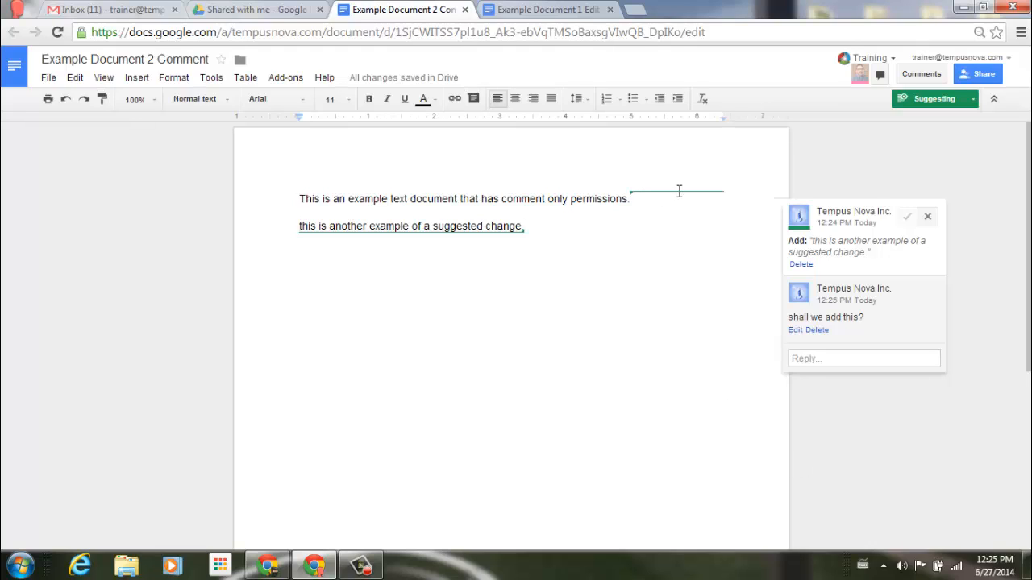
{"action": "mouse_move", "coordinate": [300, 258]}
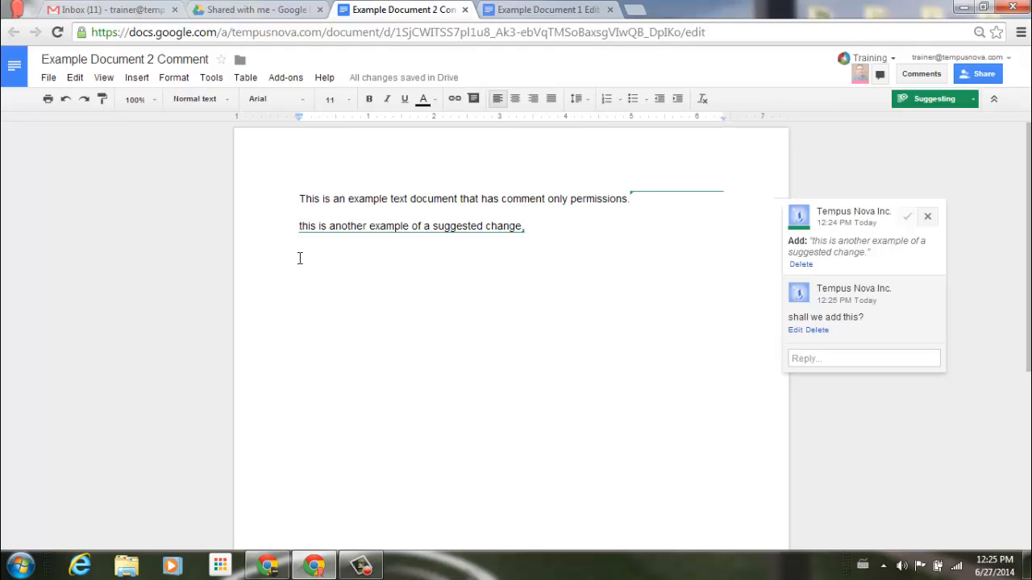
{"action": "mouse_move", "coordinate": [522, 290]}
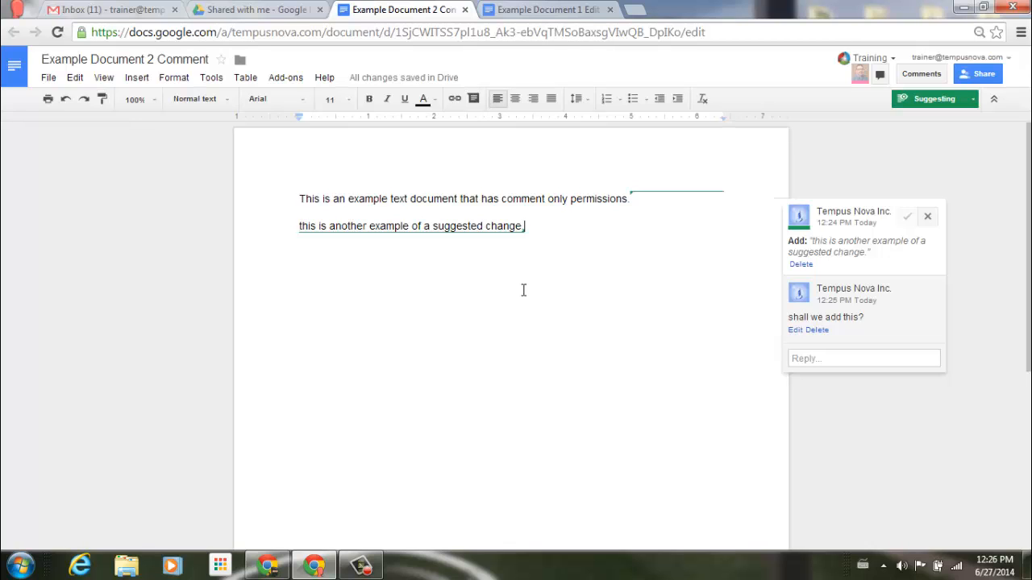
{"action": "mouse_move", "coordinate": [260, 10]}
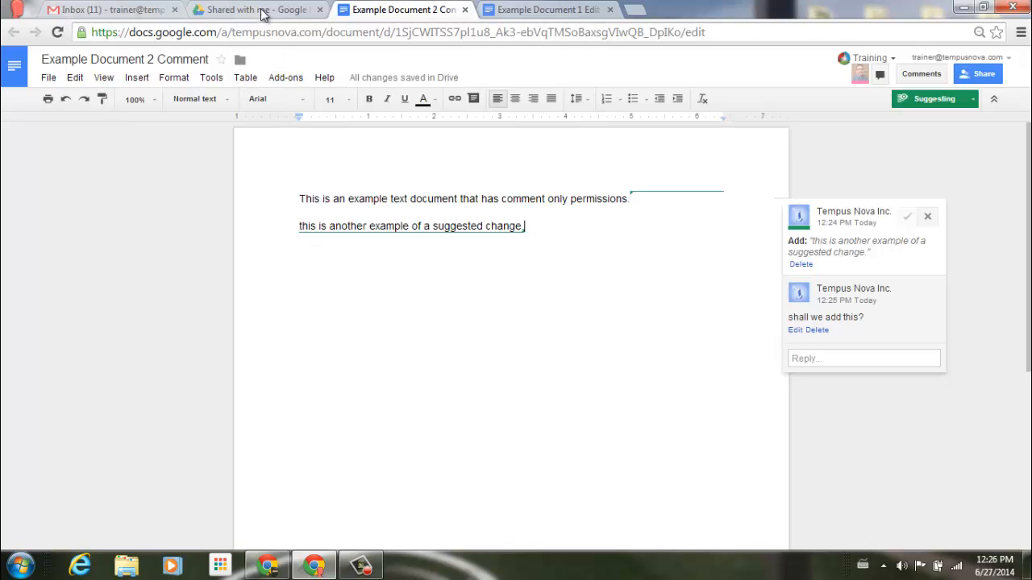
- Switch to the Example Document 3 View only tab
{"action": "left_click", "coordinate": [254, 9]}
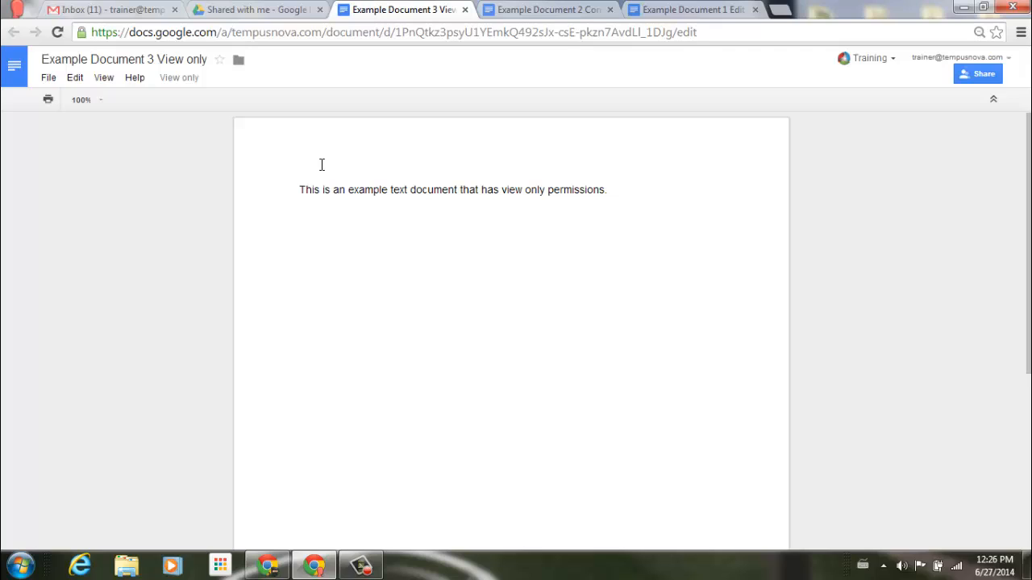
{"action": "mouse_move", "coordinate": [196, 126]}
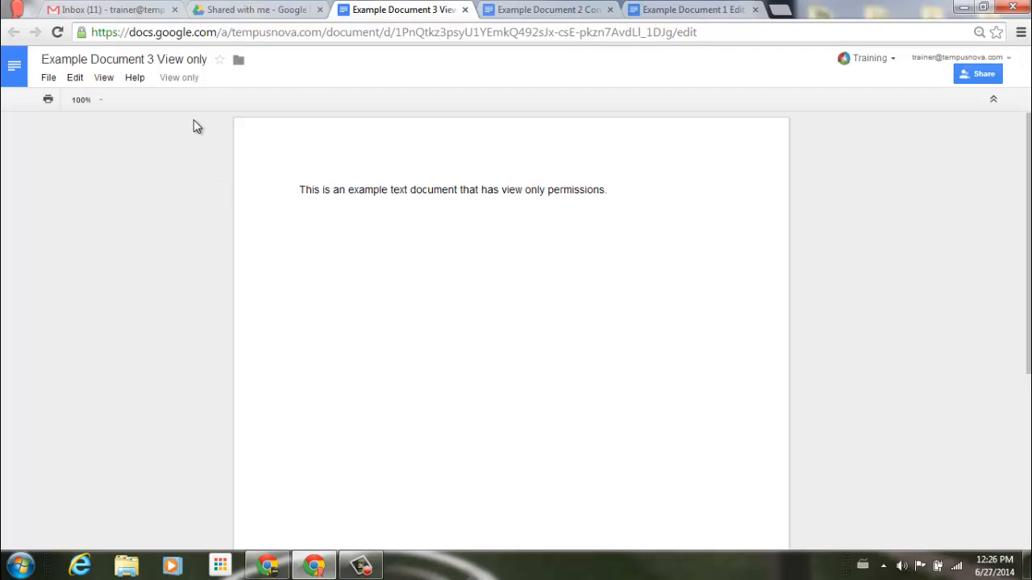
{"action": "mouse_move", "coordinate": [214, 126]}
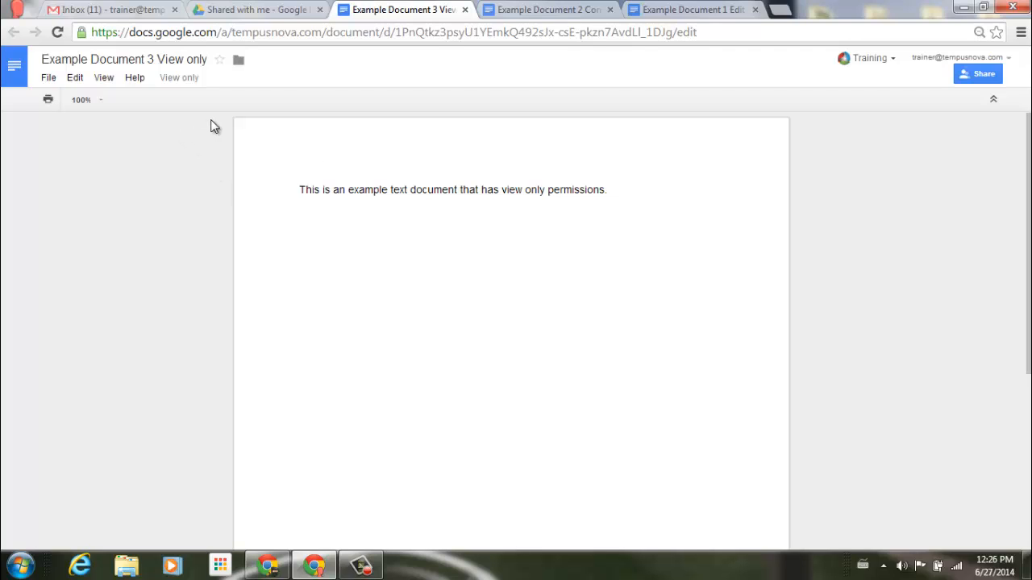
{"action": "mouse_move", "coordinate": [852, 181]}
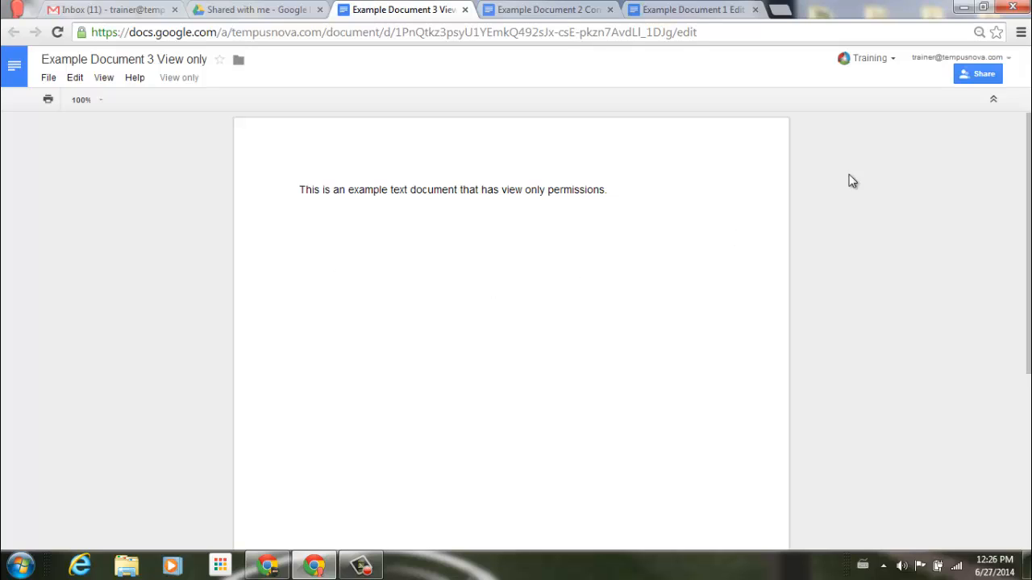
{"action": "mouse_move", "coordinate": [949, 112]}
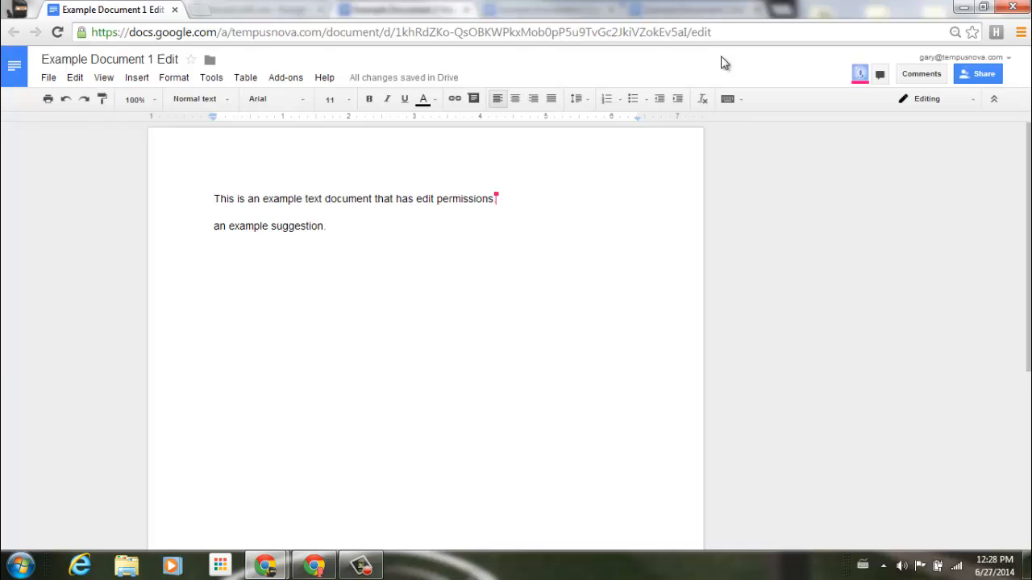
{"action": "mouse_move", "coordinate": [289, 232]}
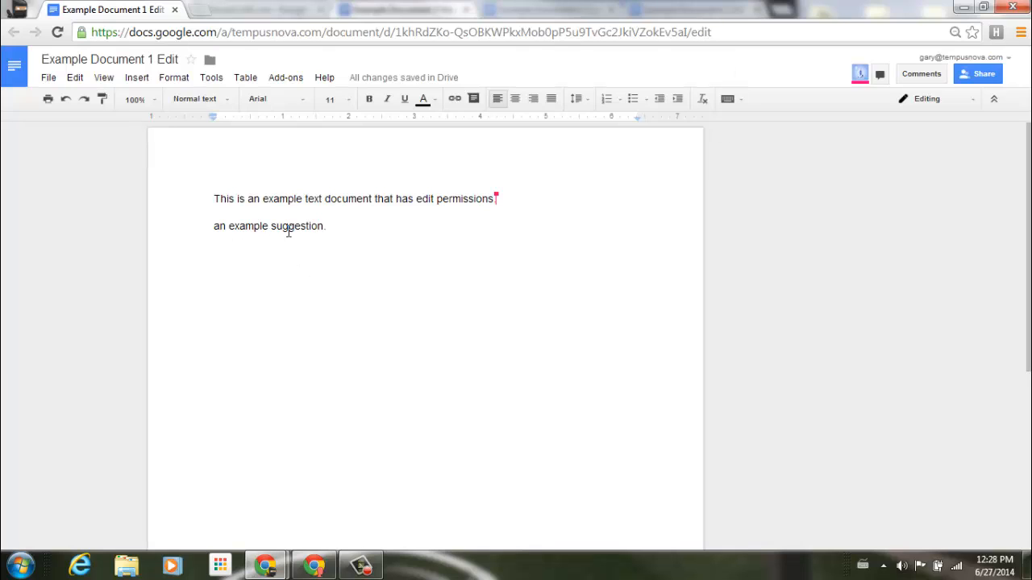
{"action": "mouse_move", "coordinate": [337, 229]}
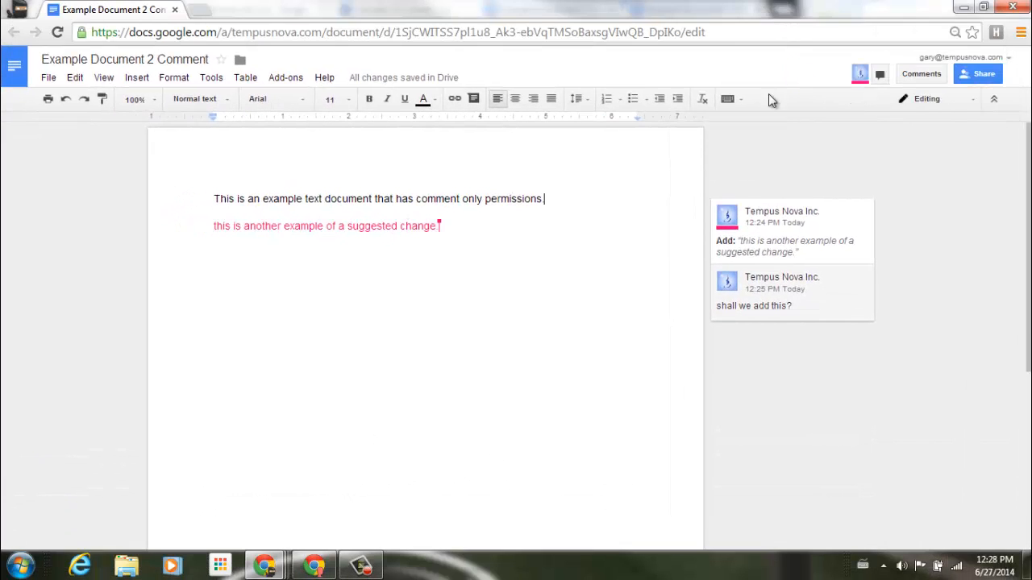
{"action": "mouse_move", "coordinate": [235, 262]}
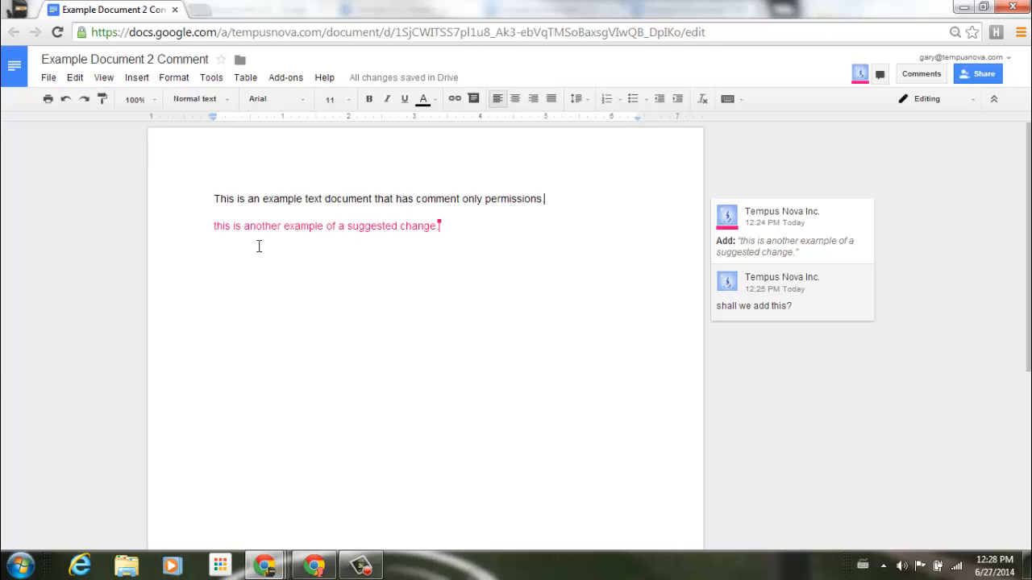
{"action": "mouse_move", "coordinate": [532, 245]}
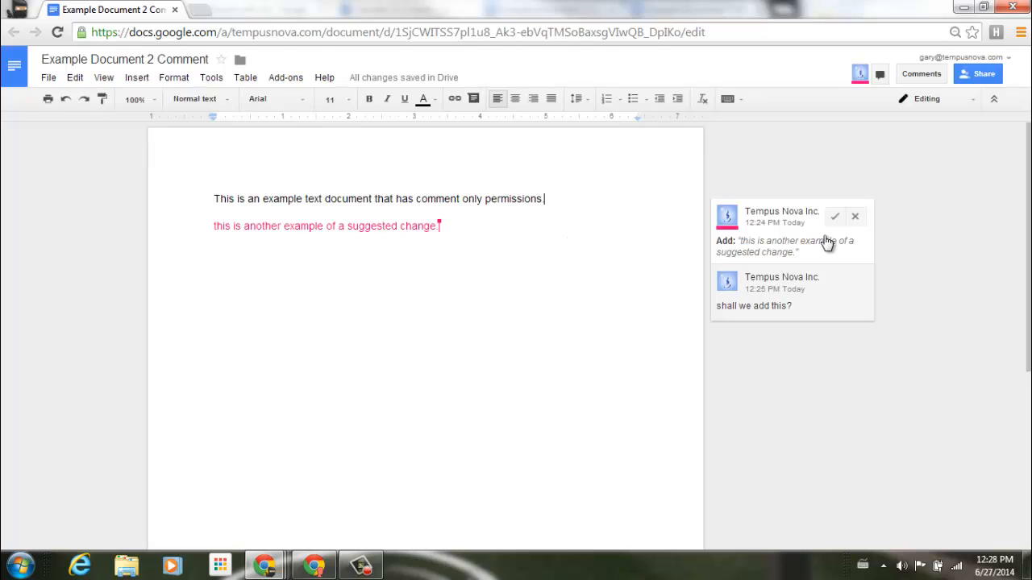
{"action": "mouse_move", "coordinate": [829, 252]}
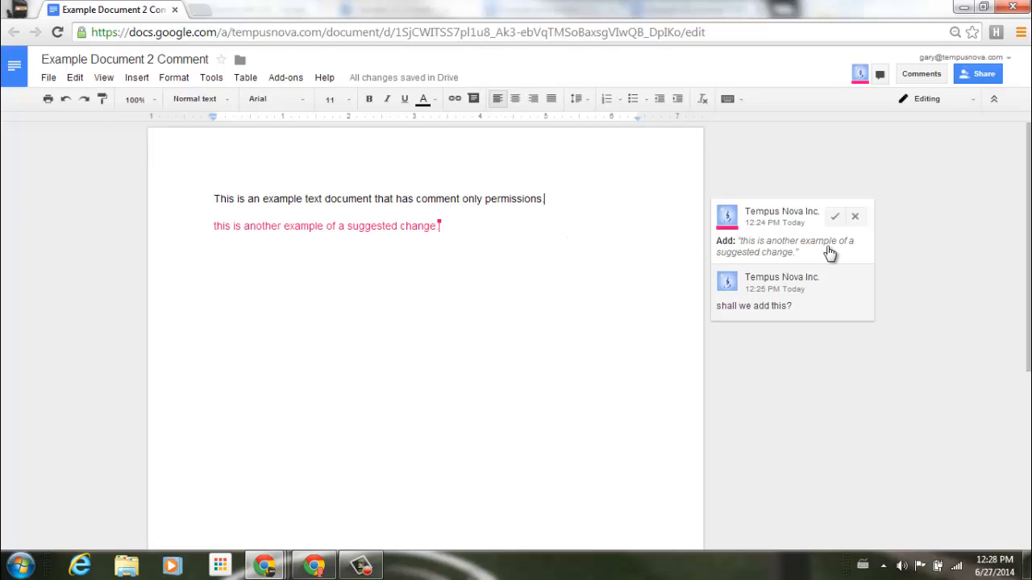
- Focus the suggestion's discussion and accept the suggested sentence
{"action": "left_click", "coordinate": [754, 307]}
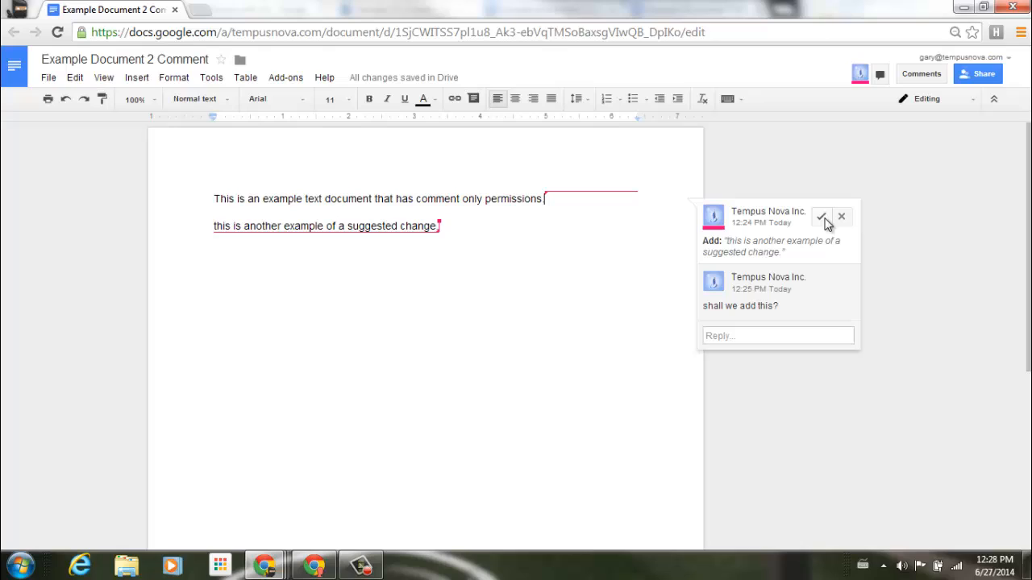
{"action": "left_click", "coordinate": [842, 216]}
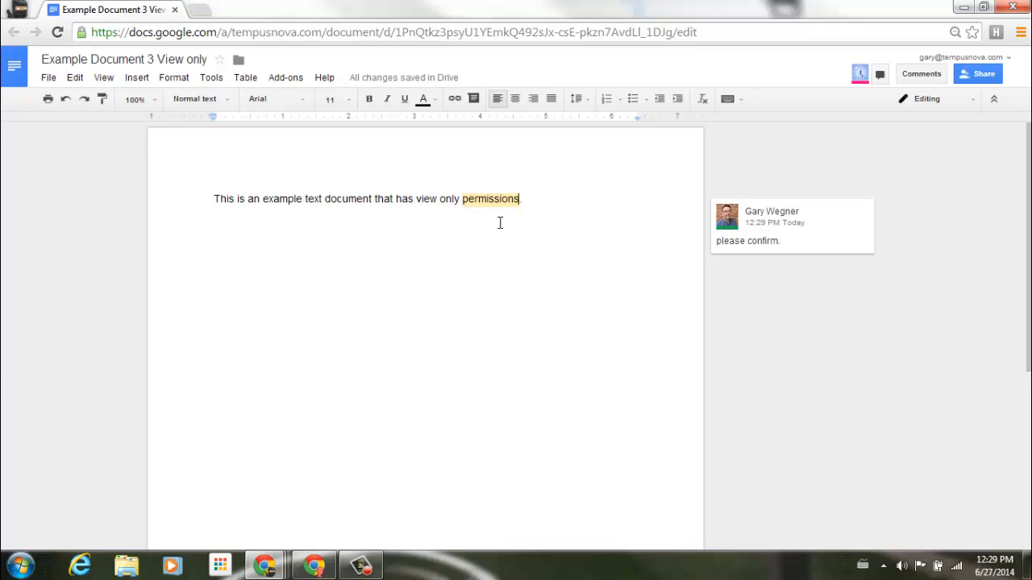
- Return to the Example Document 1 Edit tab
{"action": "left_click", "coordinate": [113, 9]}
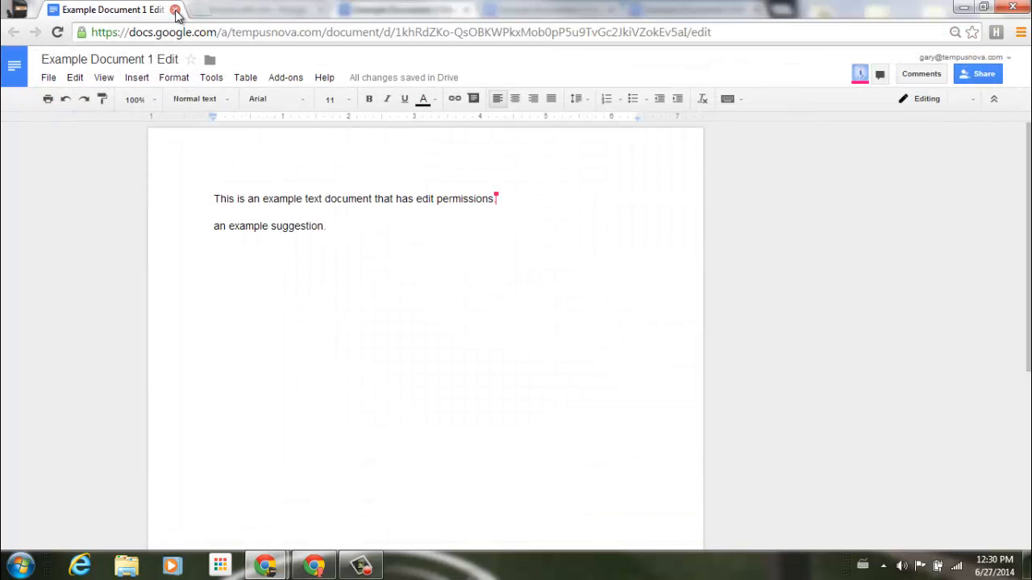
- Close the owner's document window, returning to the collaborator's view-only Example Document 3
{"action": "left_click", "coordinate": [175, 10]}
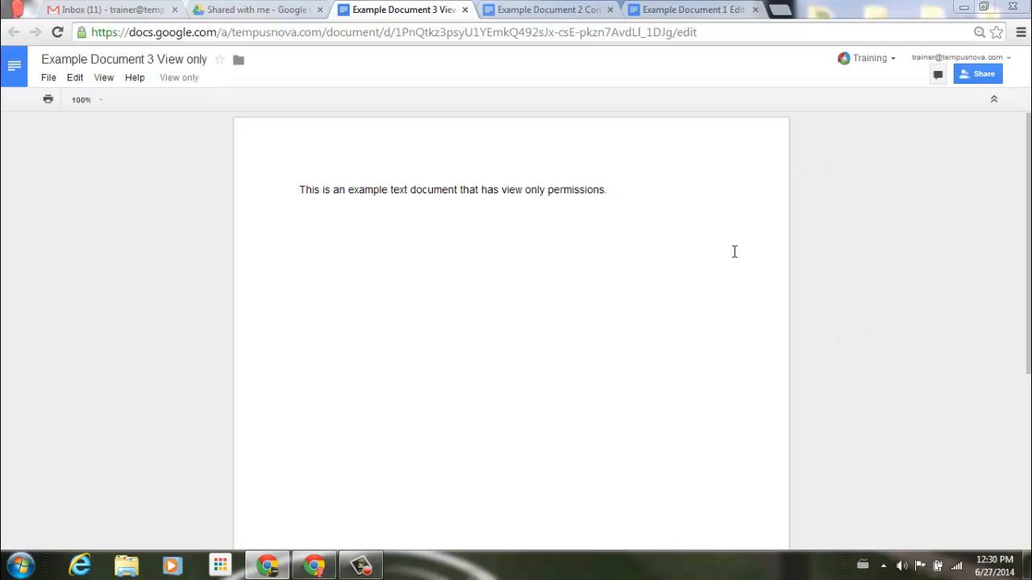
{"action": "mouse_move", "coordinate": [832, 352]}
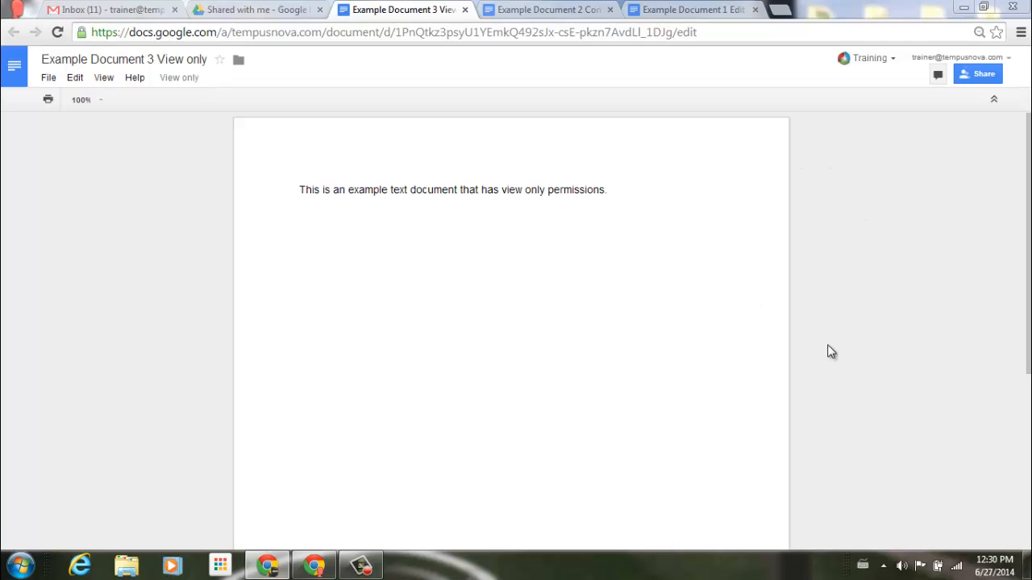
{"action": "mouse_move", "coordinate": [838, 251]}
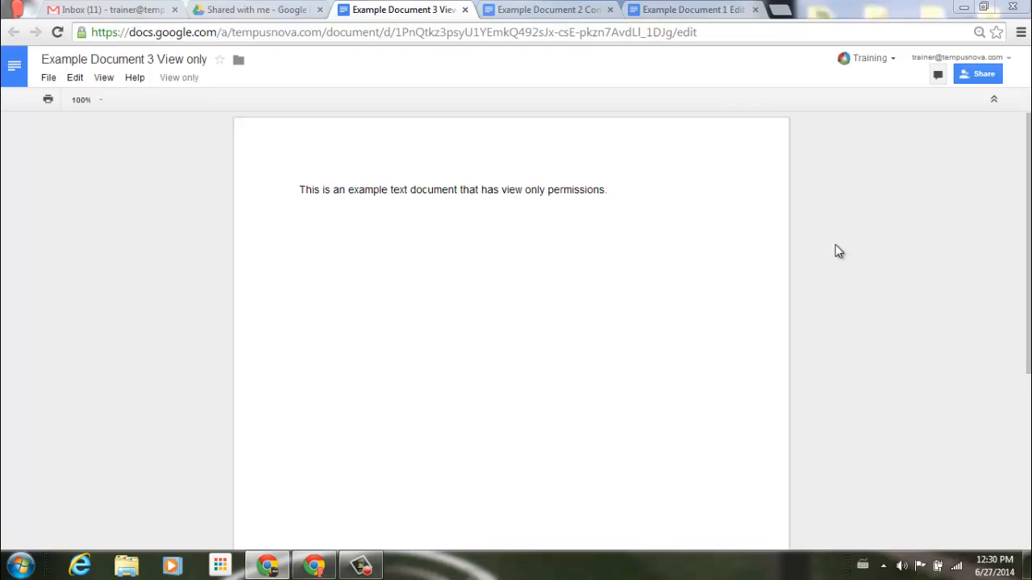
- Set Example Document 1 Edit's mode menu from Suggesting to Editing
{"action": "left_click", "coordinate": [690, 9]}
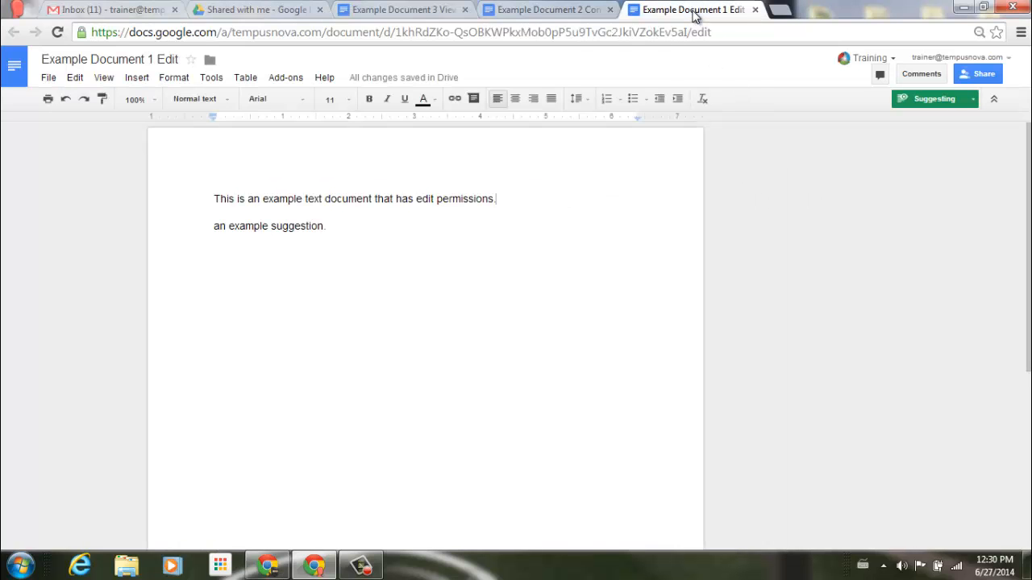
{"action": "mouse_move", "coordinate": [971, 107]}
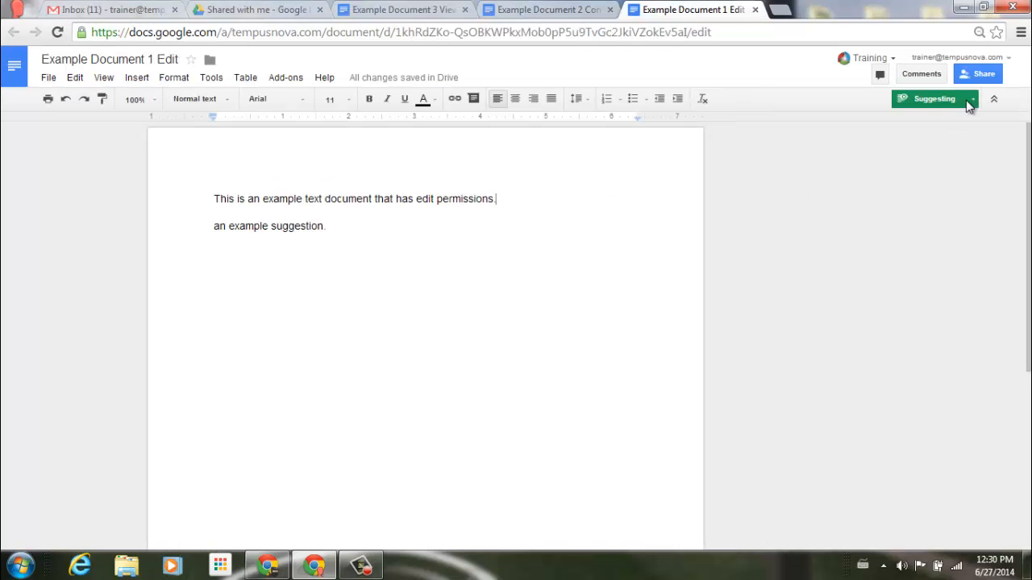
{"action": "left_click", "coordinate": [970, 99]}
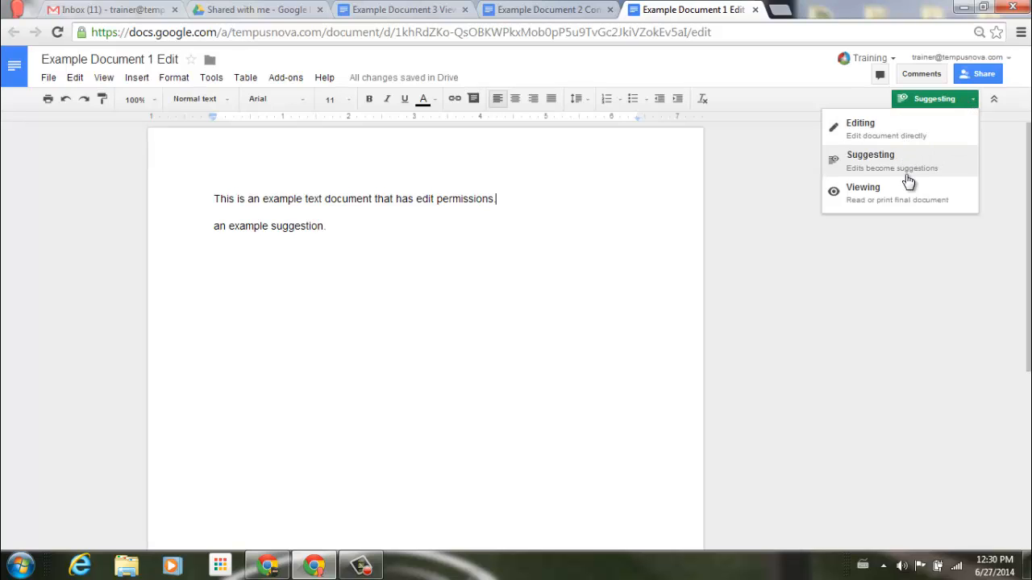
{"action": "mouse_move", "coordinate": [916, 136]}
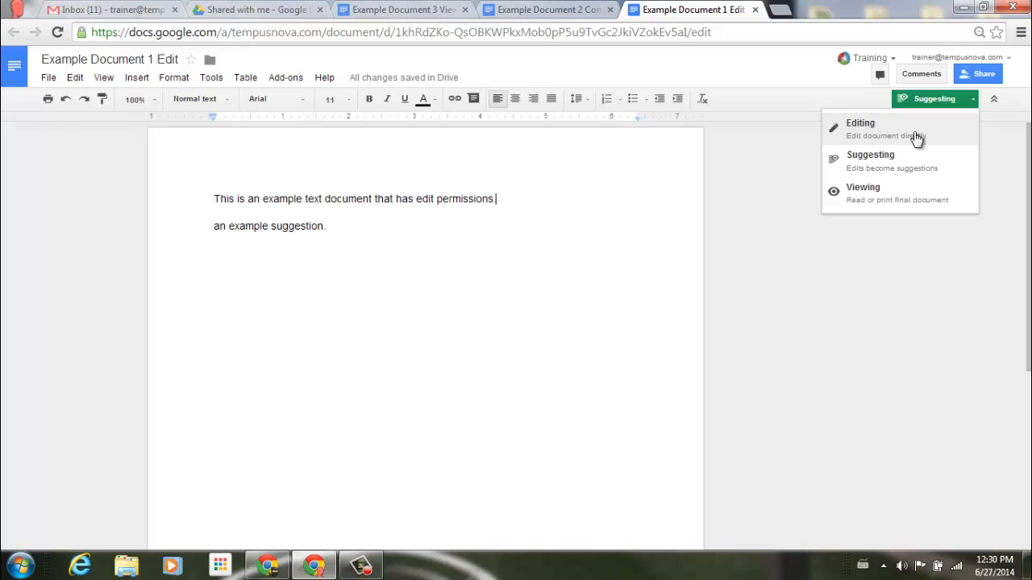
{"action": "left_click", "coordinate": [861, 129]}
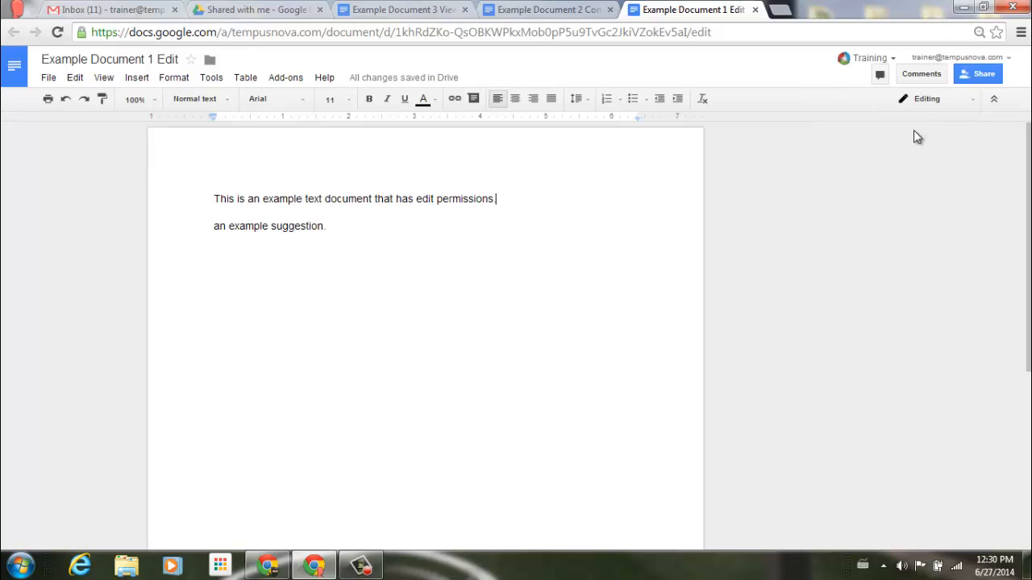